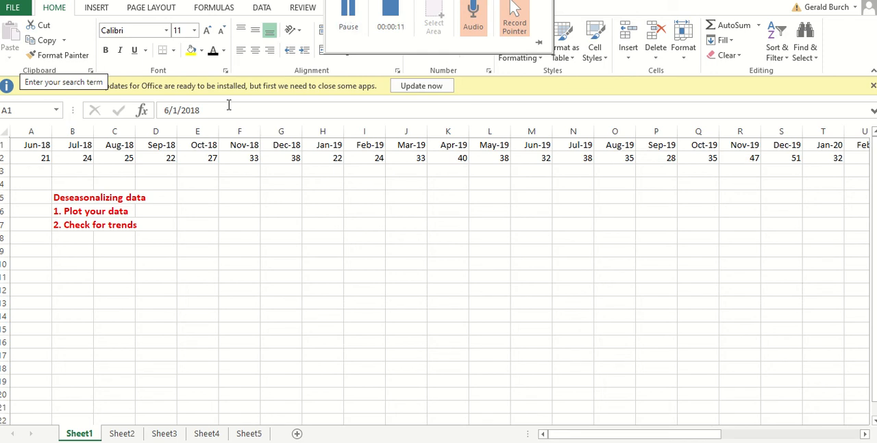
# - Select the date and value rows from Jun-18 through May-21, out to column AJ
pyautogui.click(30, 145)
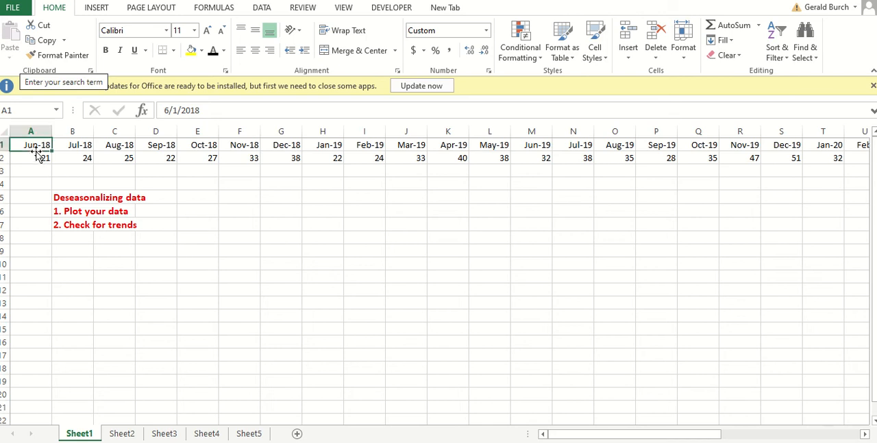
pyautogui.moveTo(30, 145); pyautogui.dragTo(546, 170)
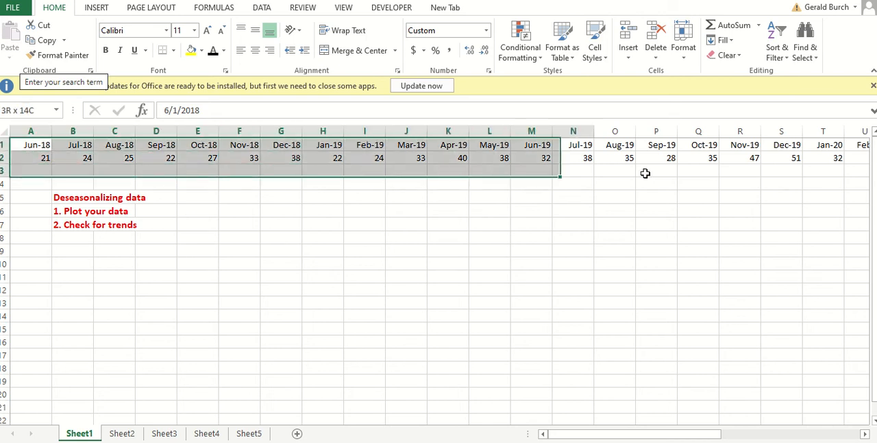
pyautogui.hscroll(3)
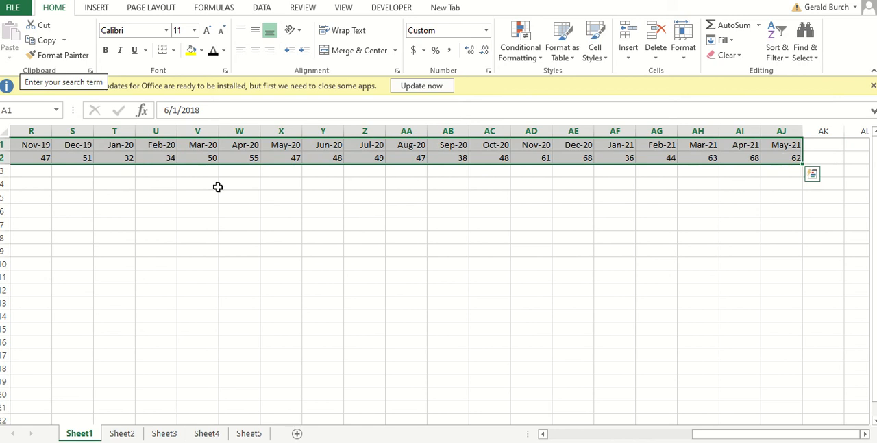
# - Insert a basic 2-D Line chart of the monthly values
pyautogui.click(96, 8)
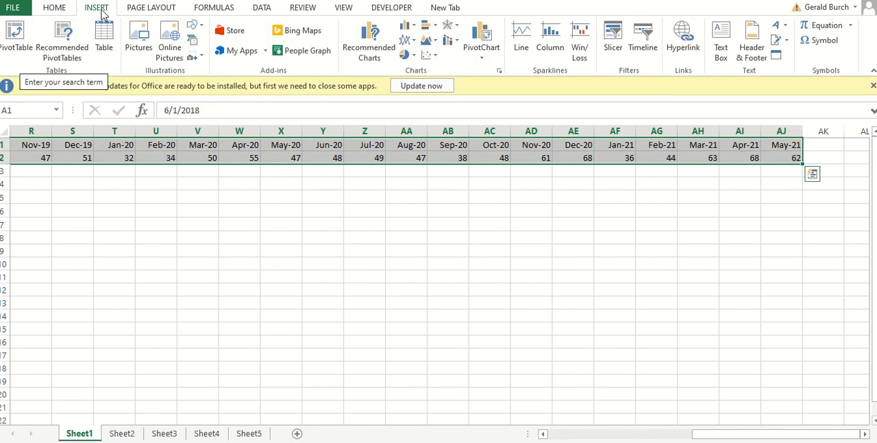
pyautogui.click(408, 40)
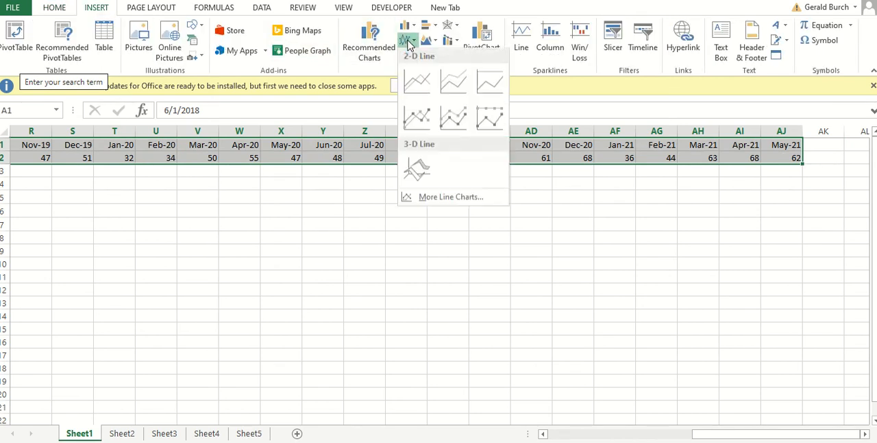
pyautogui.click(417, 81)
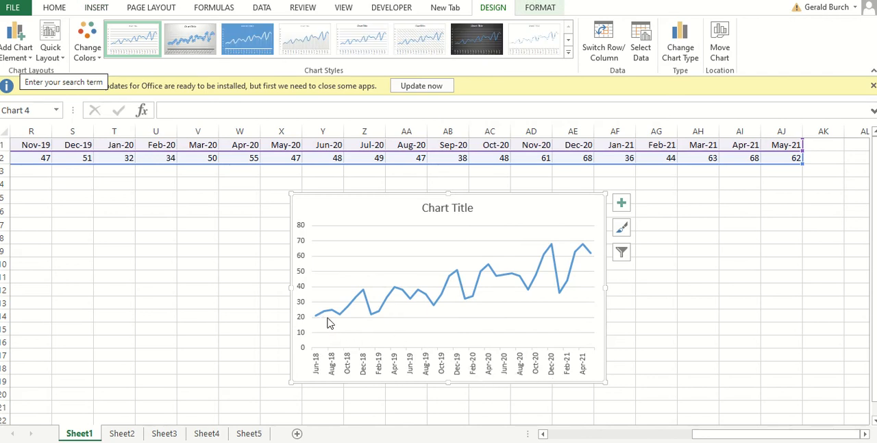
pyautogui.moveTo(573, 272)
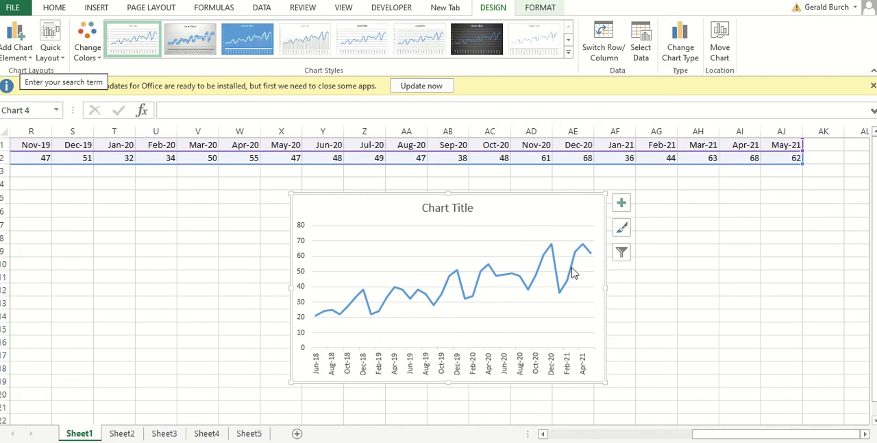
pyautogui.moveTo(501, 286)
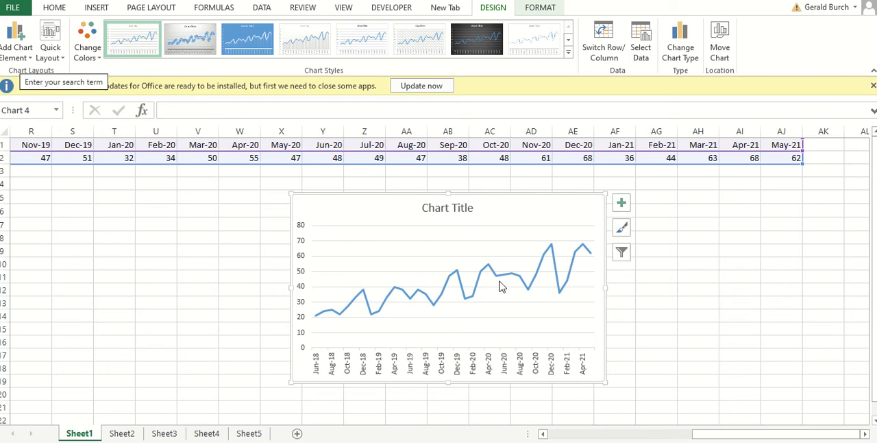
pyautogui.moveTo(346, 322)
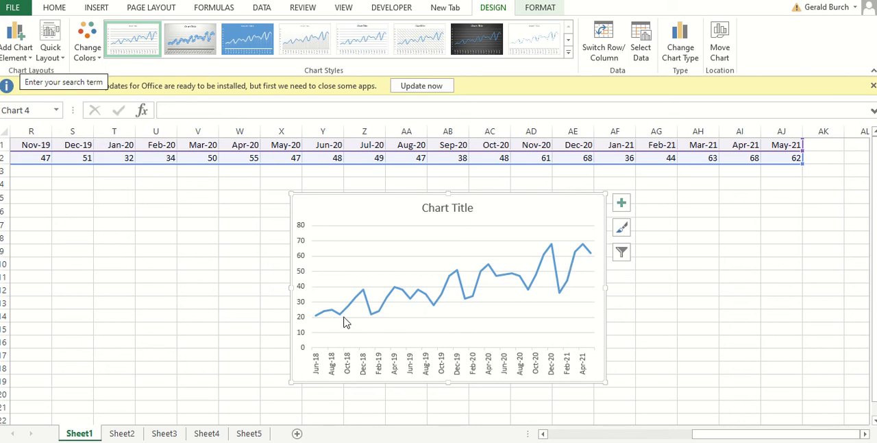
pyautogui.moveTo(314, 320)
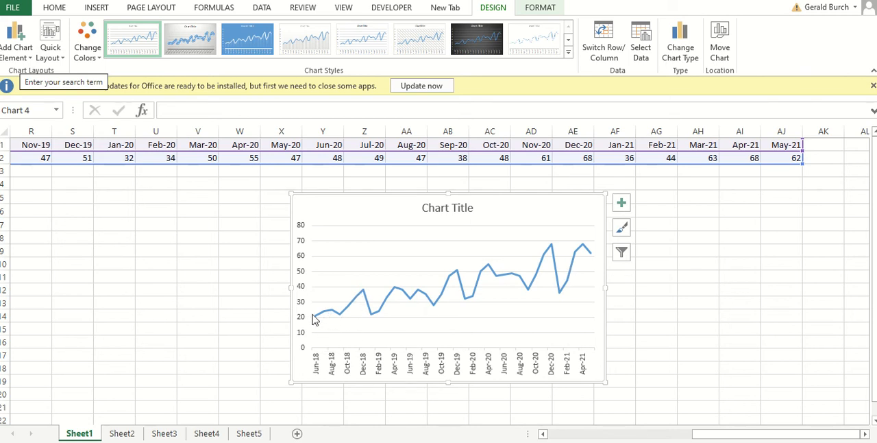
pyautogui.moveTo(367, 296)
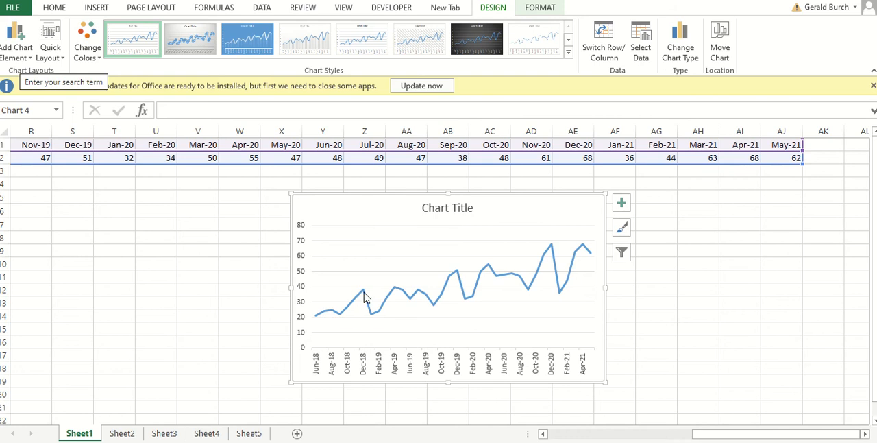
pyautogui.moveTo(501, 283)
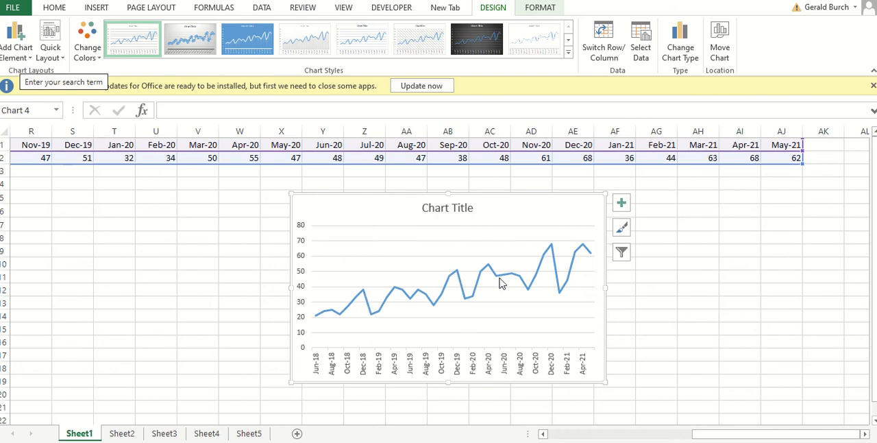
pyautogui.moveTo(696, 214)
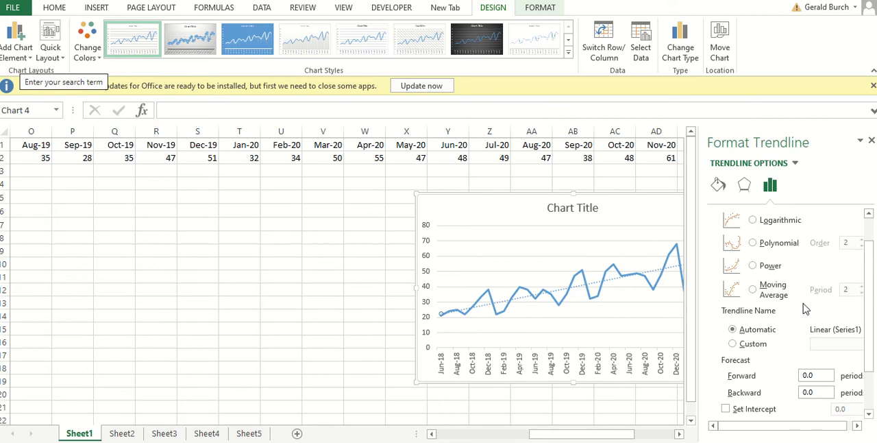
# - Display the trendline equation y = 0.0343x − 1459.5 and R² = 0.6791 on the chart
pyautogui.scroll(-3)
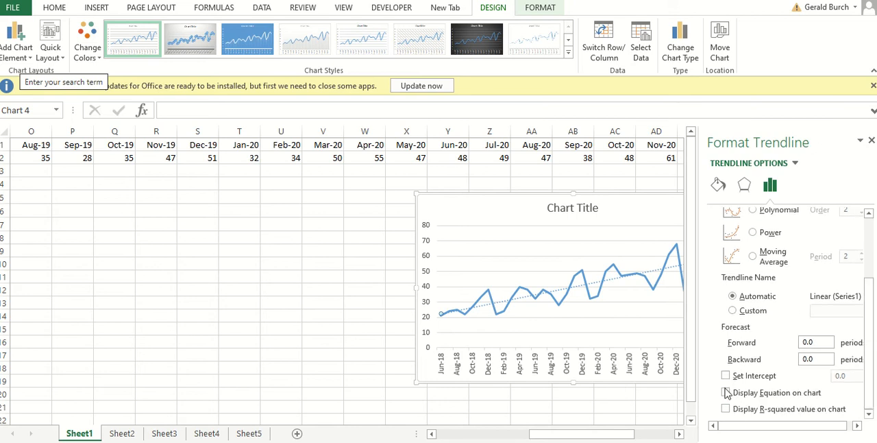
pyautogui.click(726, 392)
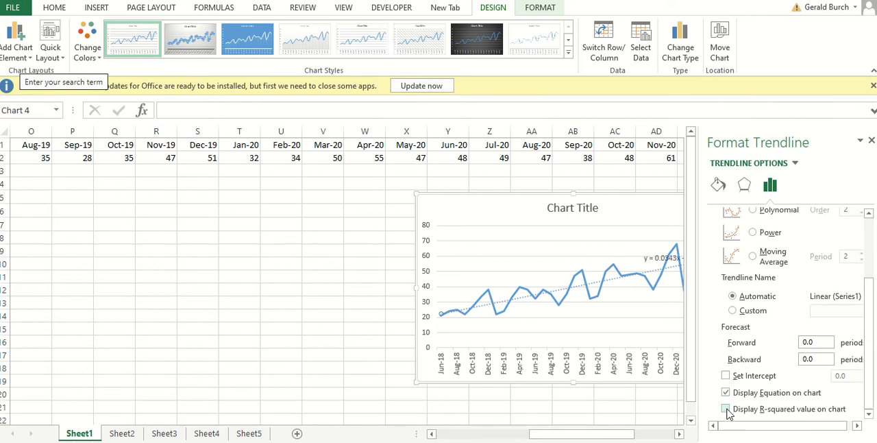
pyautogui.click(727, 409)
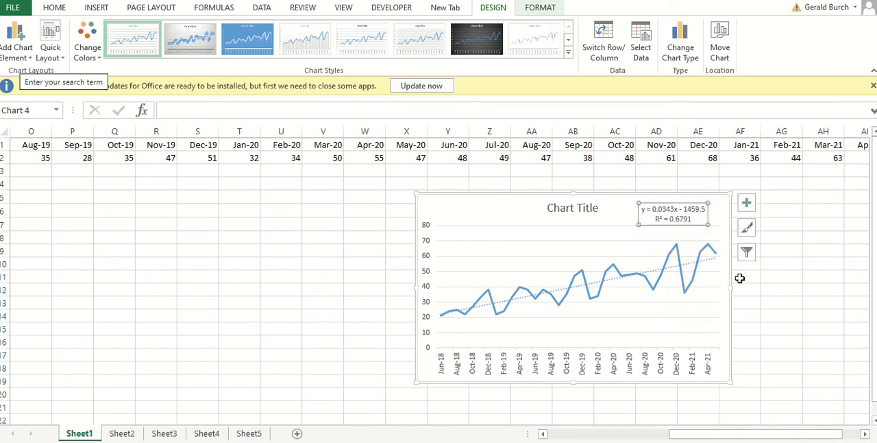
pyautogui.moveTo(680, 228)
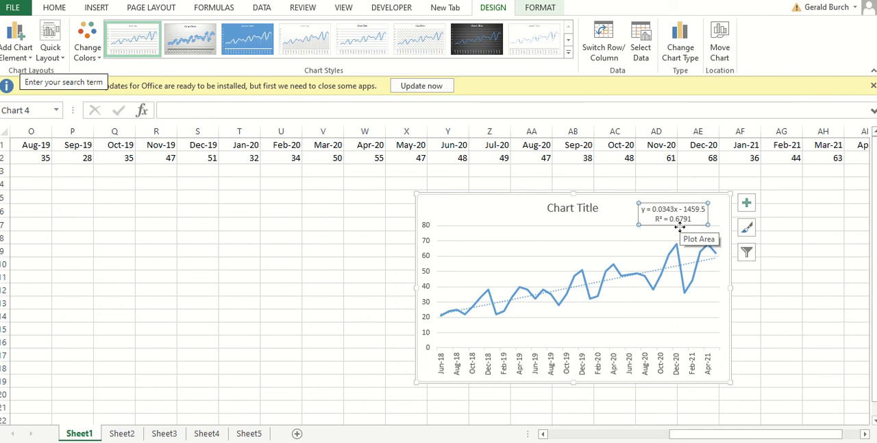
pyautogui.moveTo(691, 233)
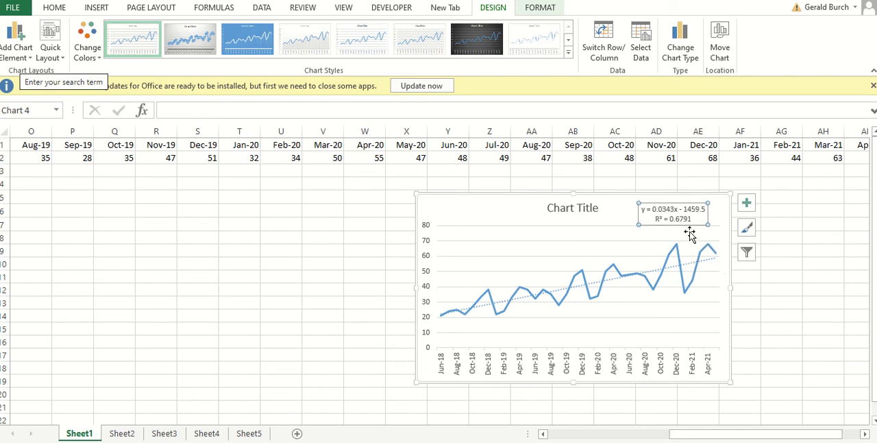
pyautogui.moveTo(664, 293)
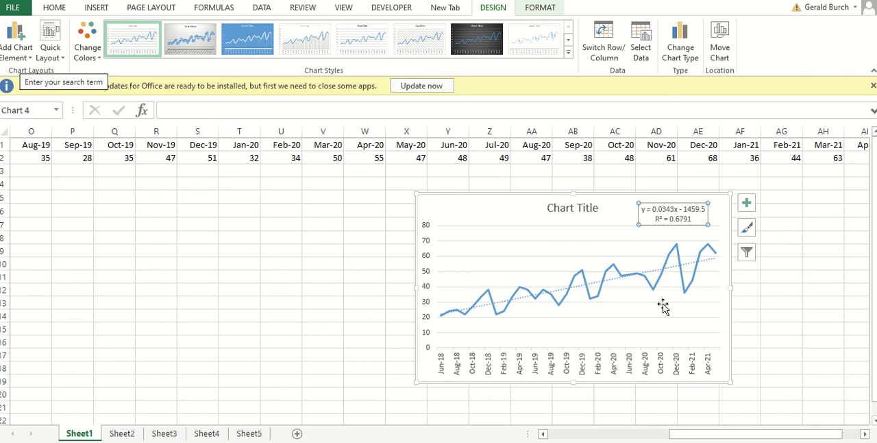
pyautogui.moveTo(515, 340)
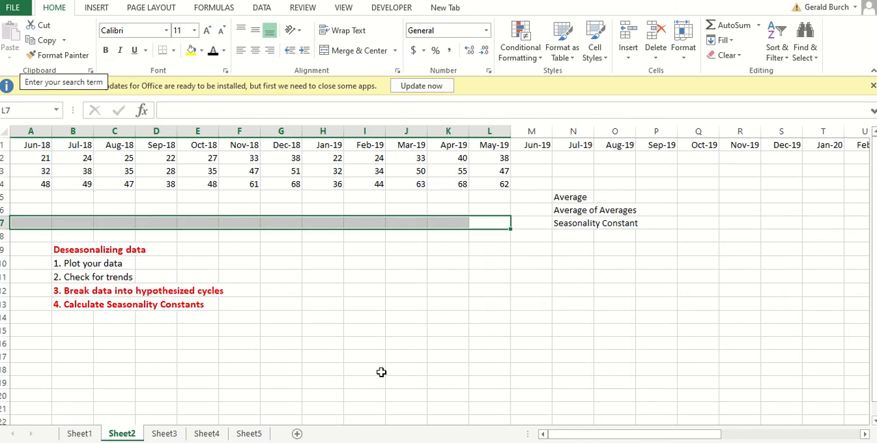
# - Go to Sheet2 showing the three June-to-May yearly cycles
pyautogui.click(364, 370)
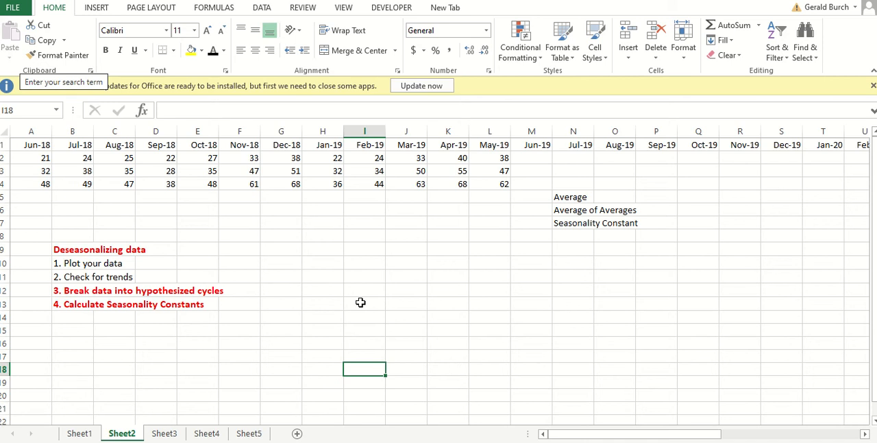
pyautogui.moveTo(191, 407)
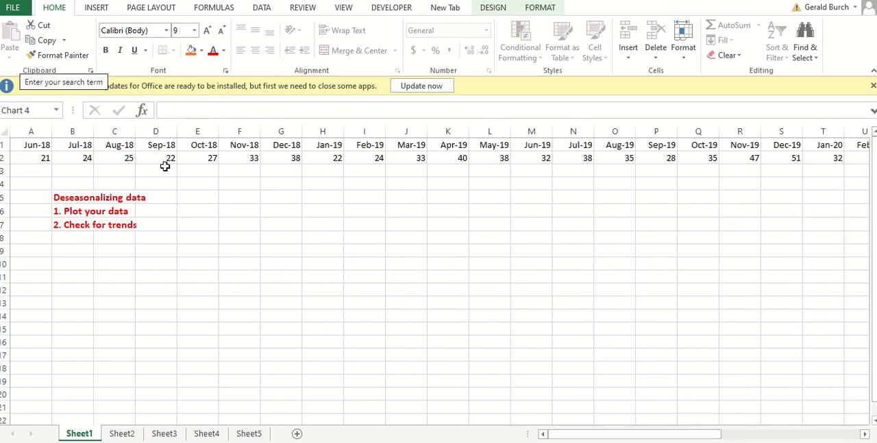
pyautogui.moveTo(300, 167)
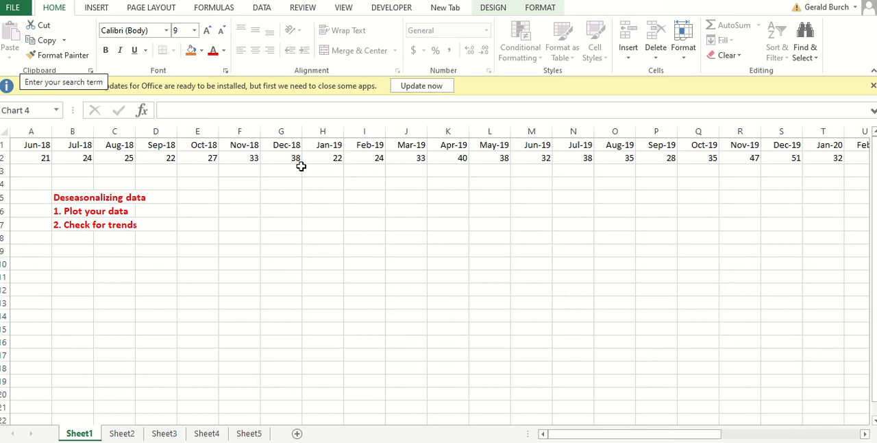
pyautogui.moveTo(549, 154)
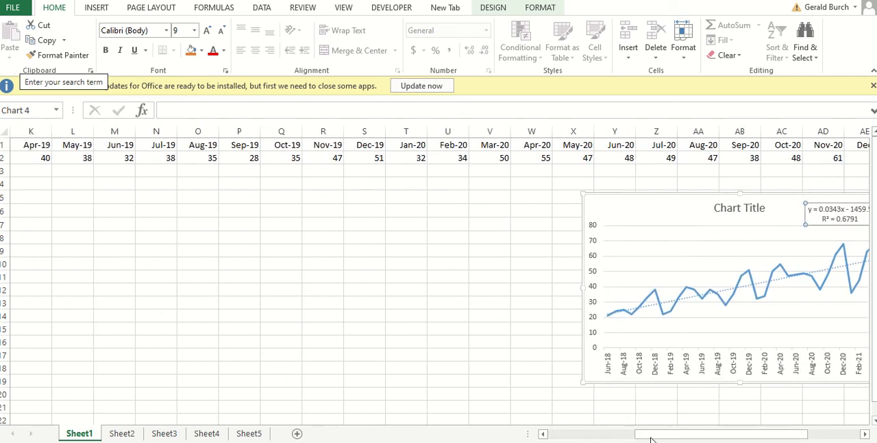
pyautogui.click(122, 433)
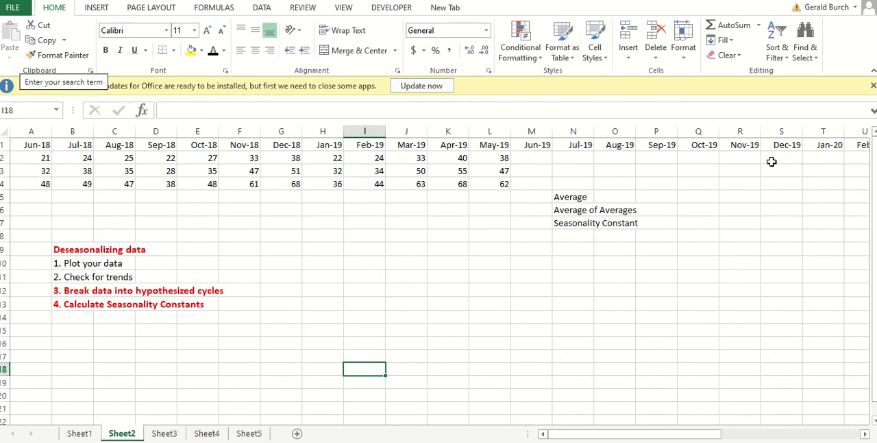
pyautogui.moveTo(528, 173)
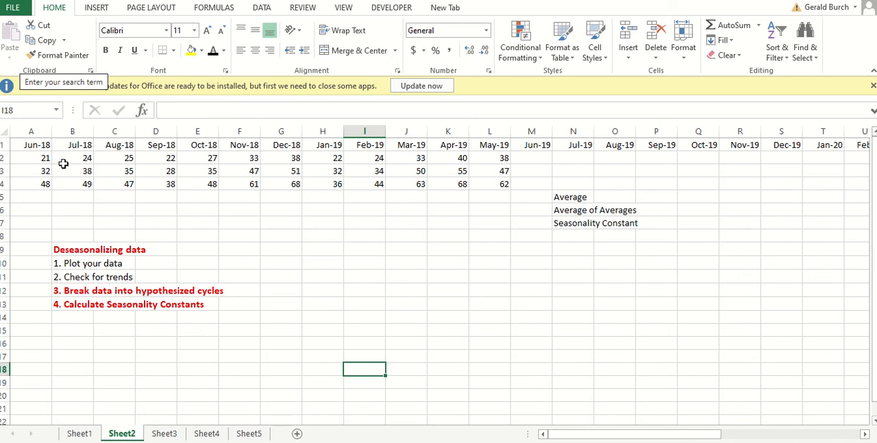
# - Select the three yearly rows and start inserting a line chart of them
pyautogui.moveTo(30, 145); pyautogui.dragTo(406, 197)
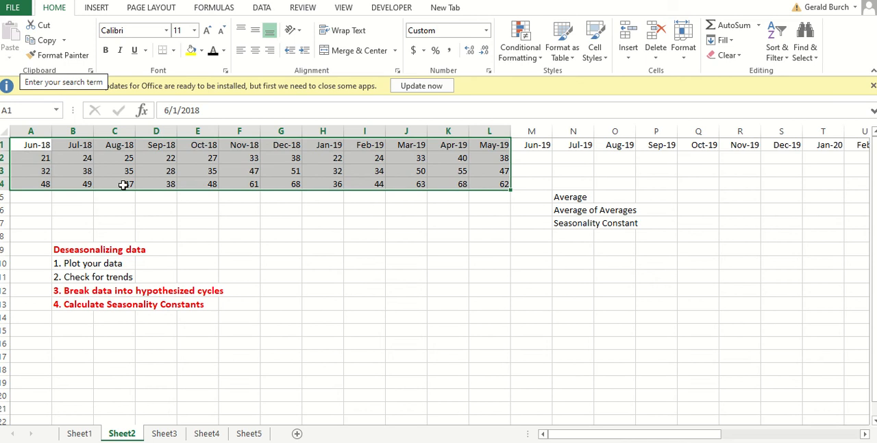
pyautogui.click(96, 8)
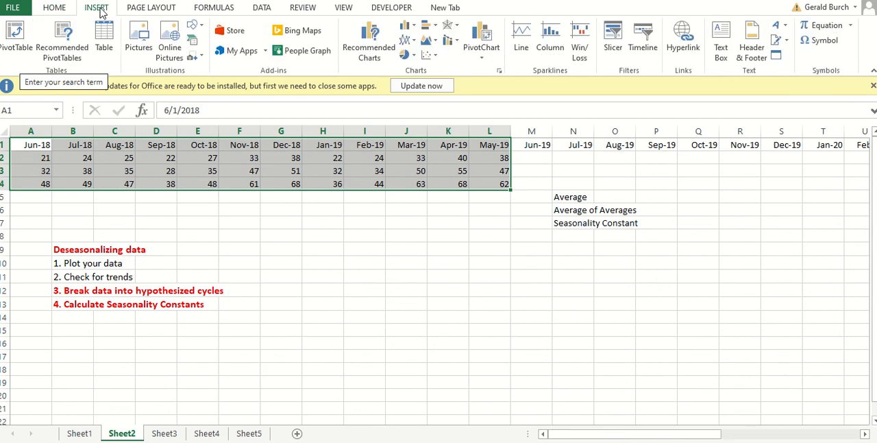
pyautogui.click(406, 40)
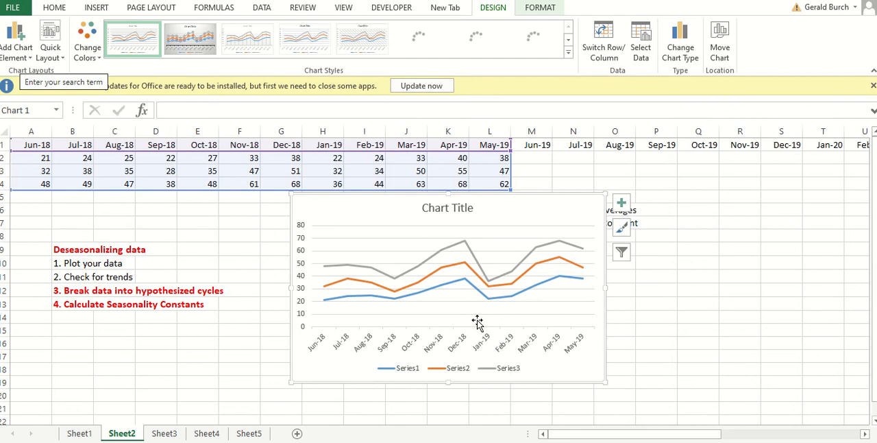
pyautogui.moveTo(368, 332)
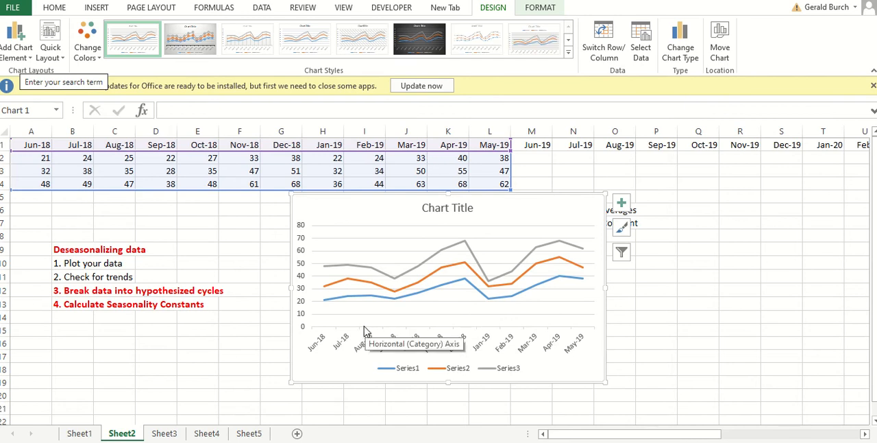
pyautogui.moveTo(332, 307)
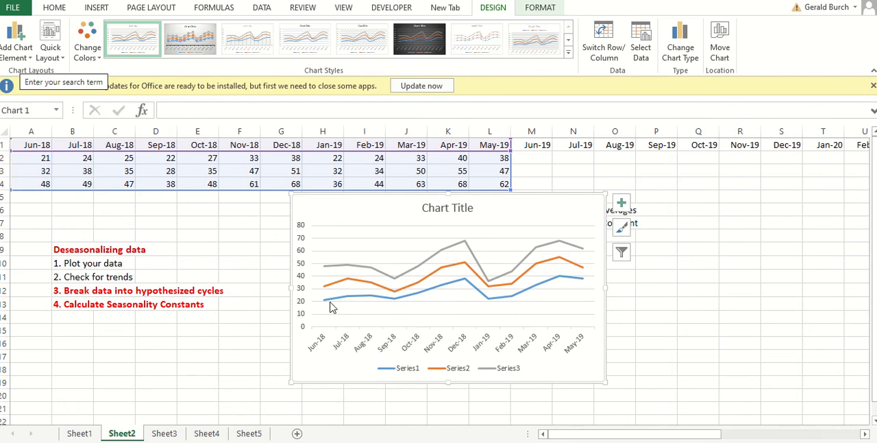
pyautogui.moveTo(397, 304)
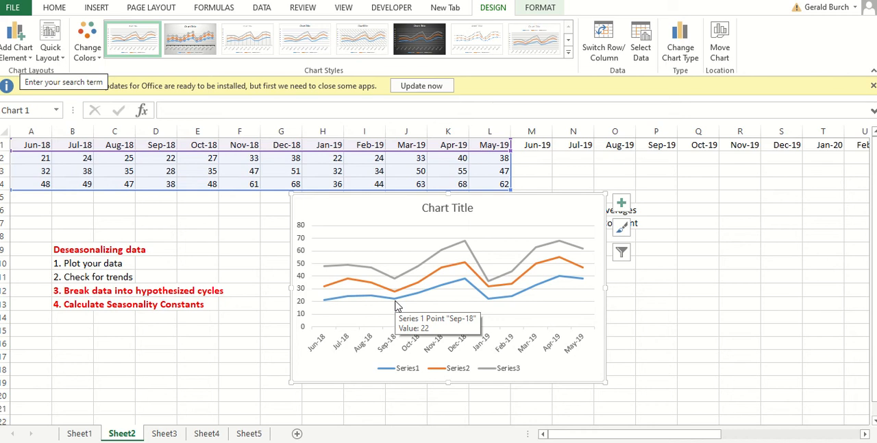
pyautogui.moveTo(466, 252)
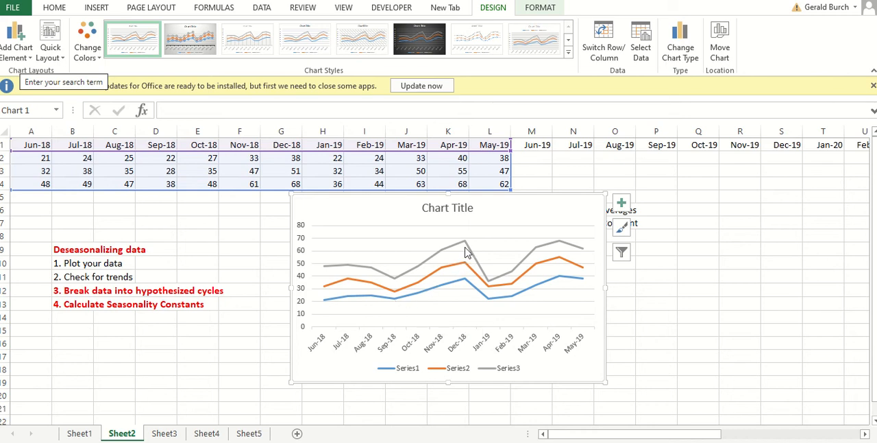
pyautogui.moveTo(496, 307)
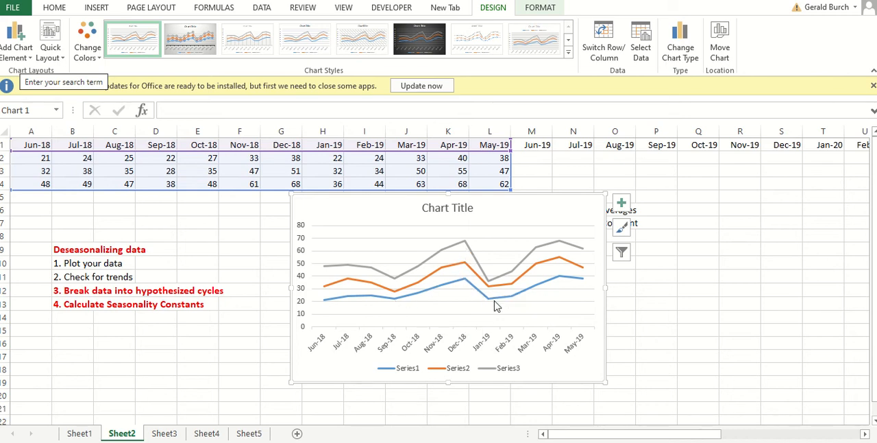
pyautogui.moveTo(582, 395)
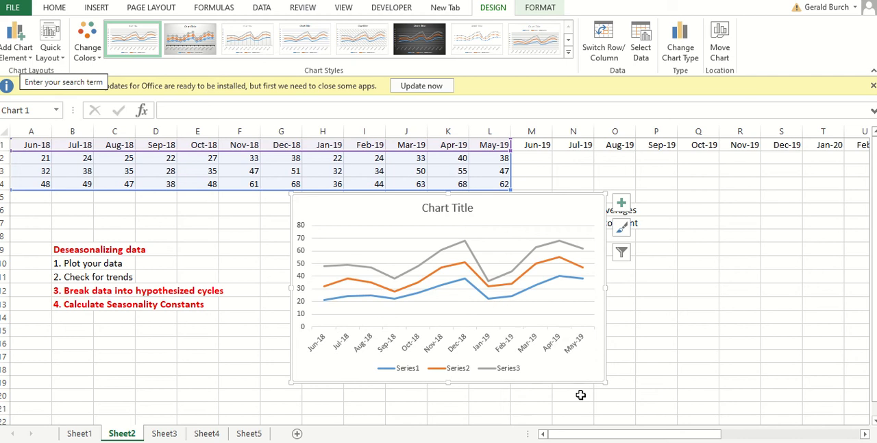
pyautogui.moveTo(679, 384)
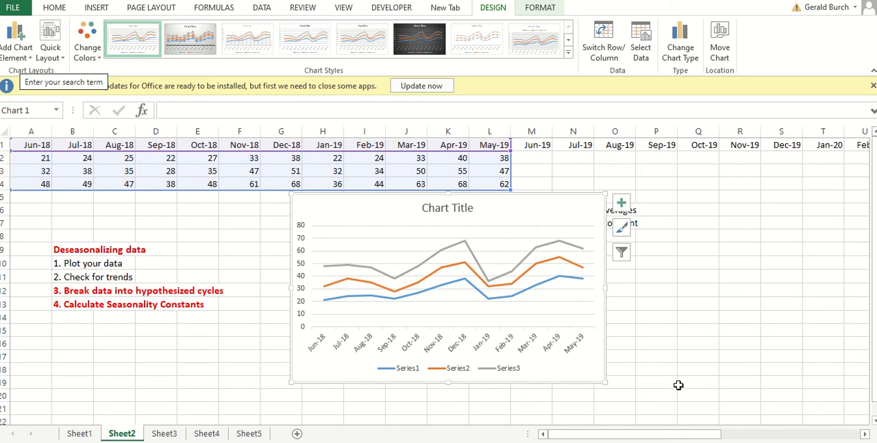
pyautogui.moveTo(621, 253)
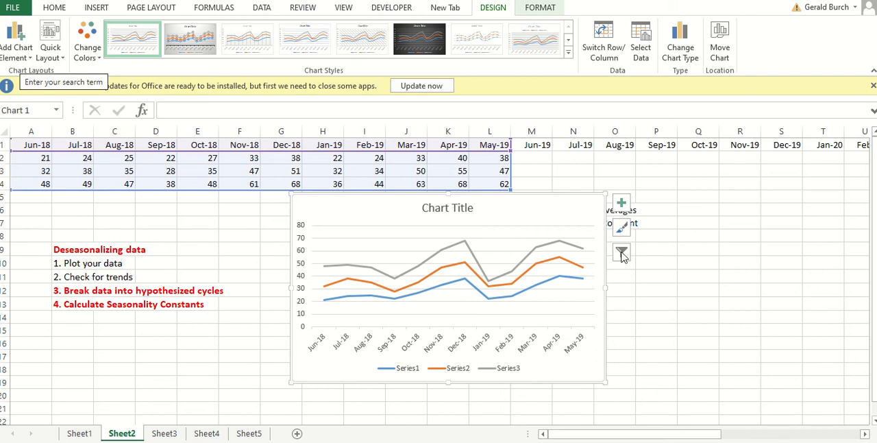
pyautogui.moveTo(579, 194)
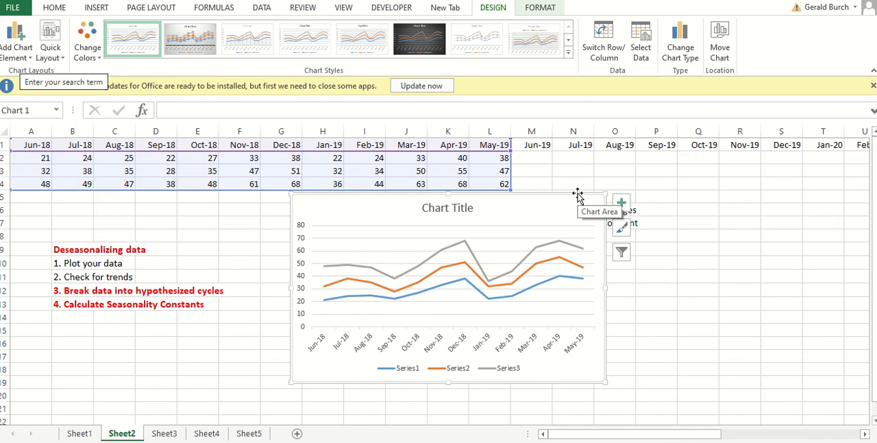
pyautogui.moveTo(579, 200)
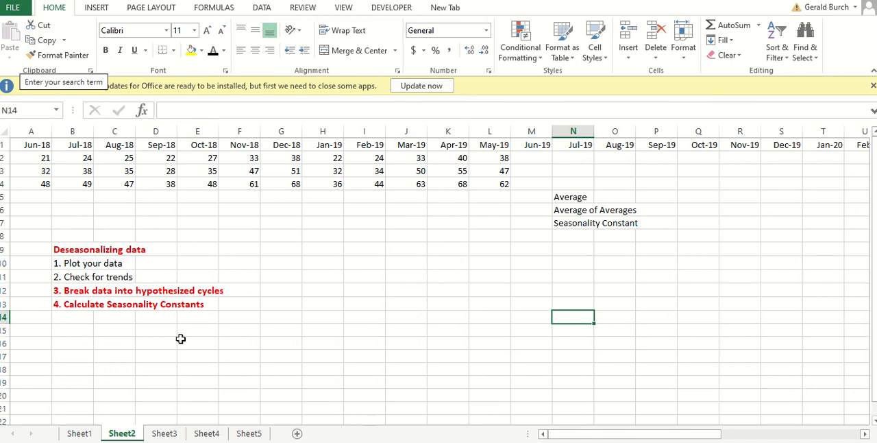
pyautogui.moveTo(115, 313)
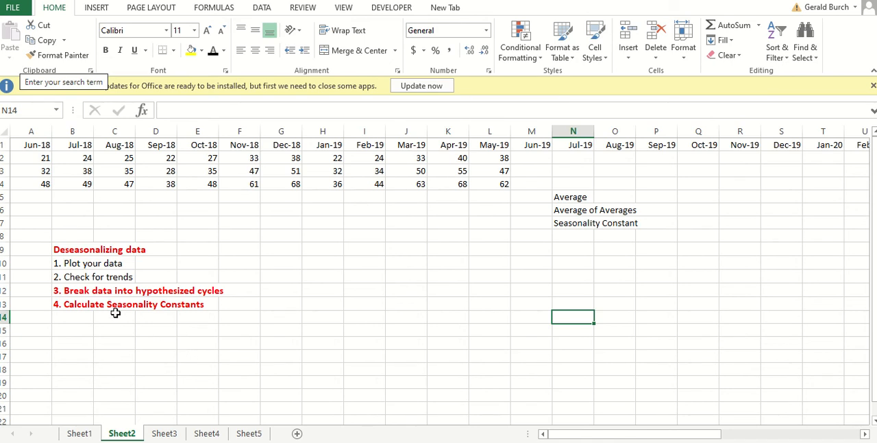
pyautogui.moveTo(98, 167)
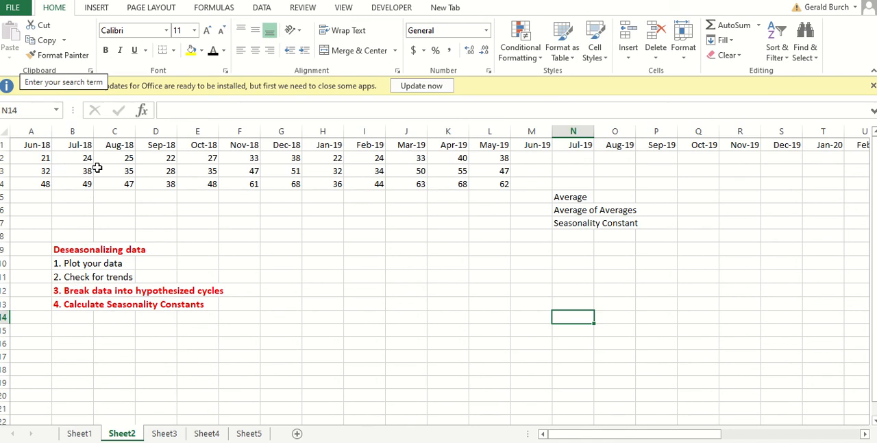
pyautogui.moveTo(366, 362)
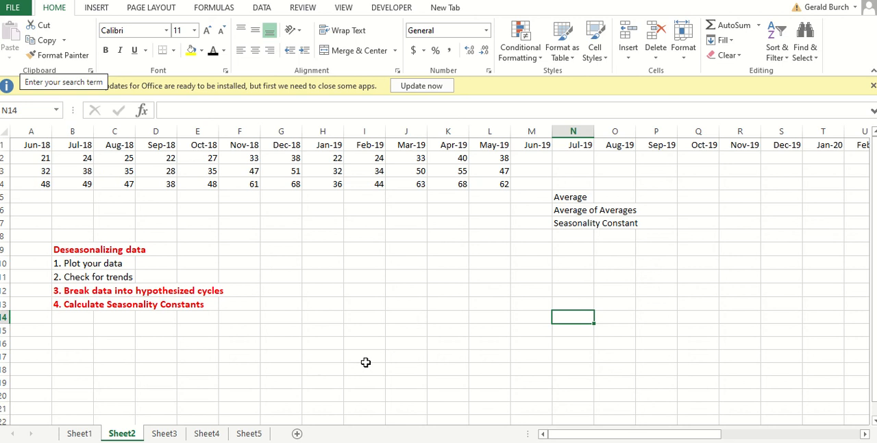
pyautogui.moveTo(121, 315)
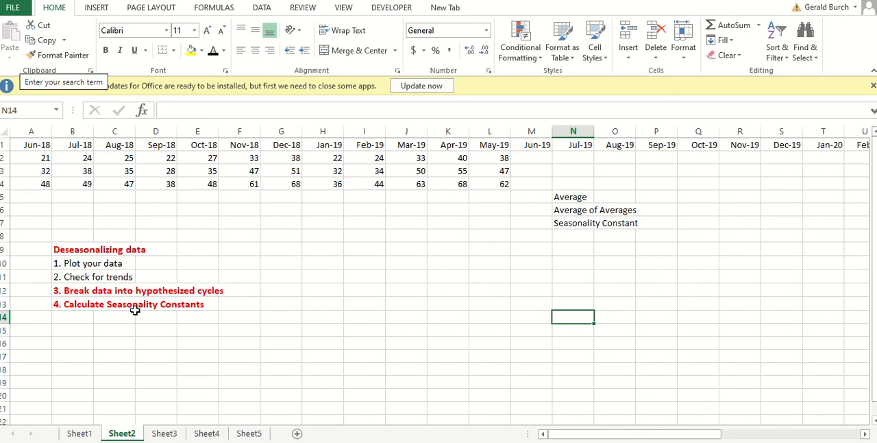
pyautogui.moveTo(421, 251)
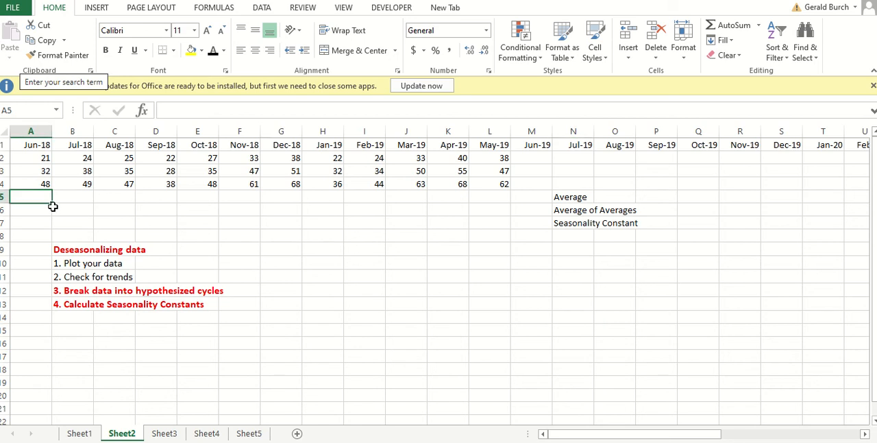
# - Enter =AVERAGE(A2:A4) for June and fill the monthly averages across row 5 to May
pyautogui.write('=average')
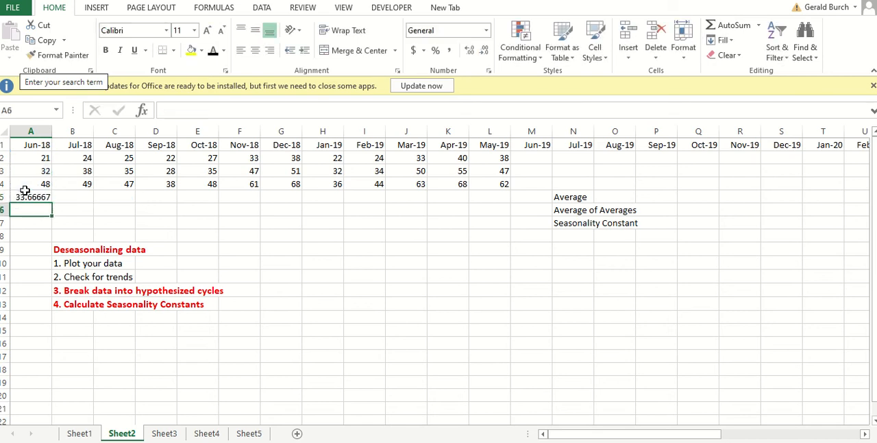
pyautogui.click(30, 197)
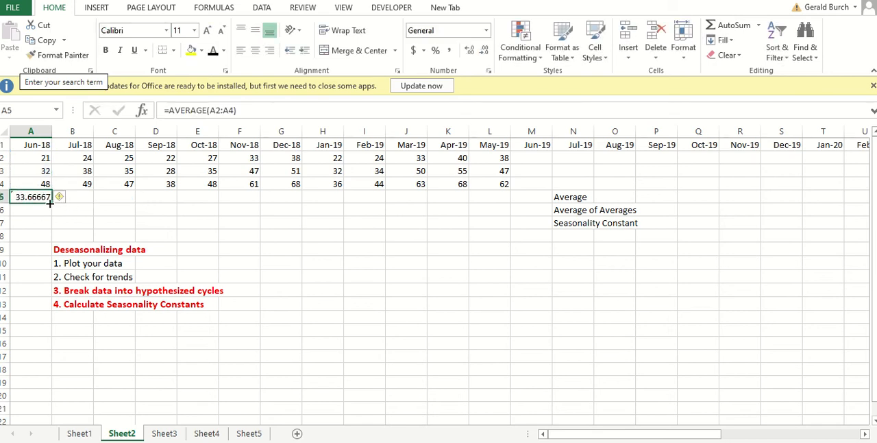
pyautogui.moveTo(58, 197); pyautogui.dragTo(490, 198)
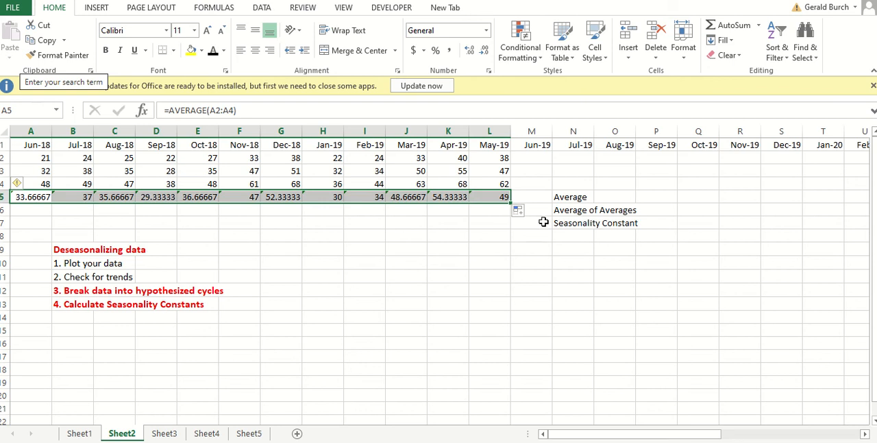
# - Compute the average of averages, 40.63889, with =AVERAGE(A5:L5) in M6
pyautogui.click(532, 210)
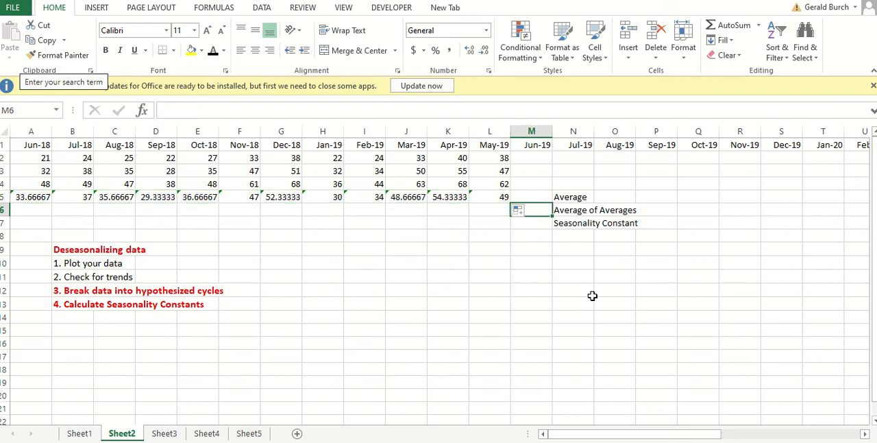
pyautogui.write('=average(')
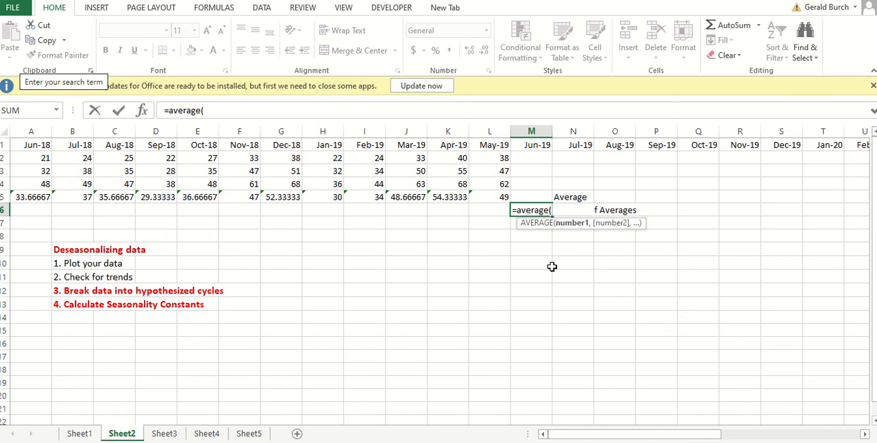
pyautogui.moveTo(30, 197); pyautogui.dragTo(115, 197)
pyautogui.write('Seasonality Constant')
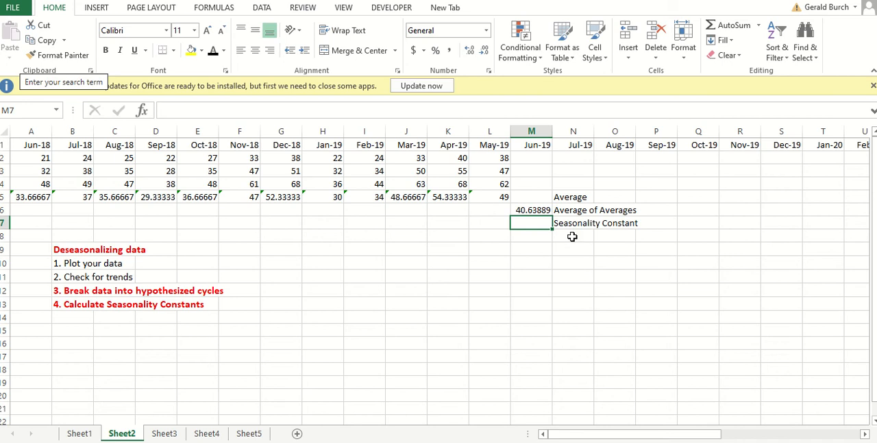
pyautogui.moveTo(52, 212)
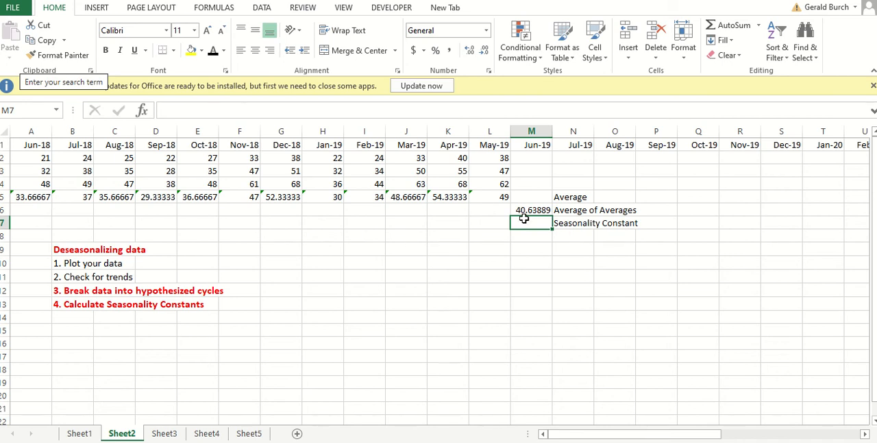
pyautogui.moveTo(544, 268)
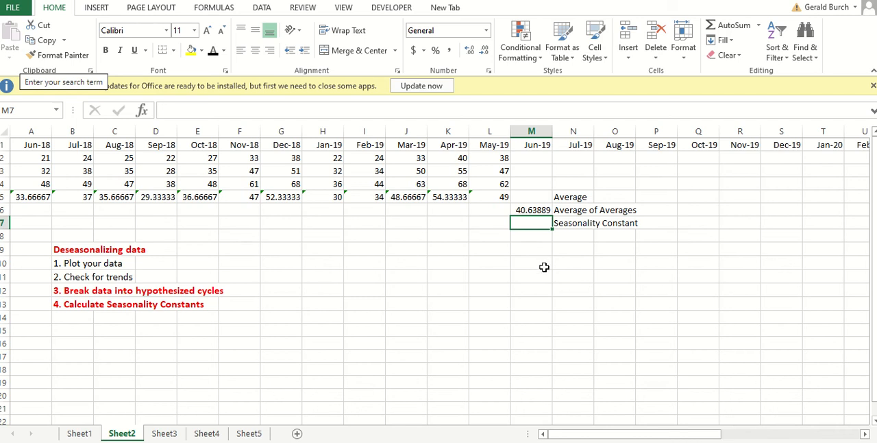
# - Enter =A5/$M6 in A6 for June's seasonality constant 0.828435, ready to fill across row 6
pyautogui.click(31, 209)
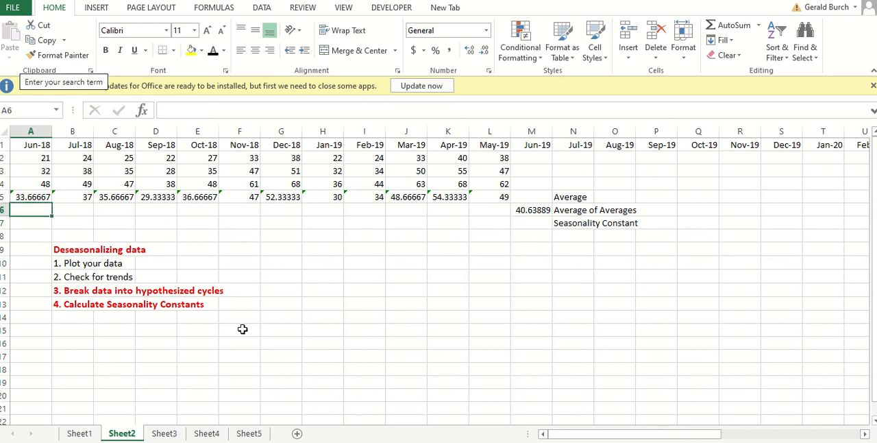
pyautogui.write('=A5')
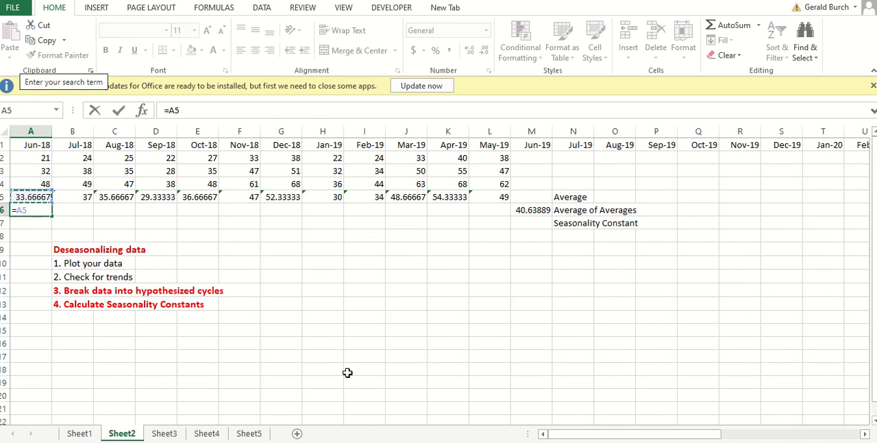
pyautogui.write('/')
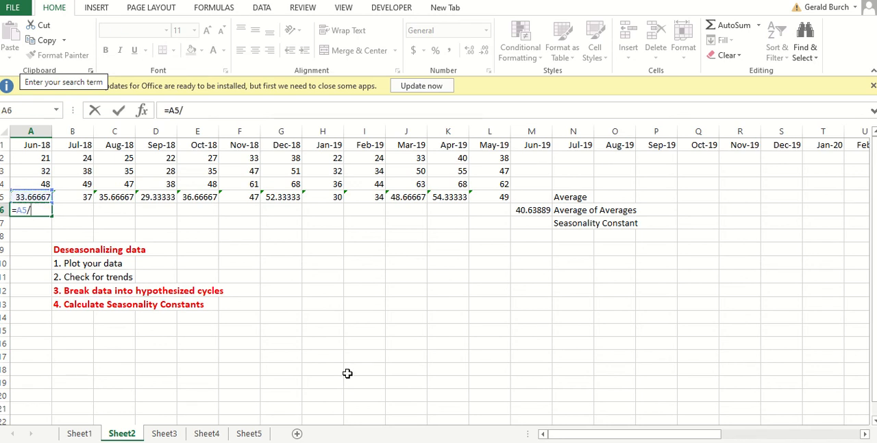
pyautogui.moveTo(540, 210)
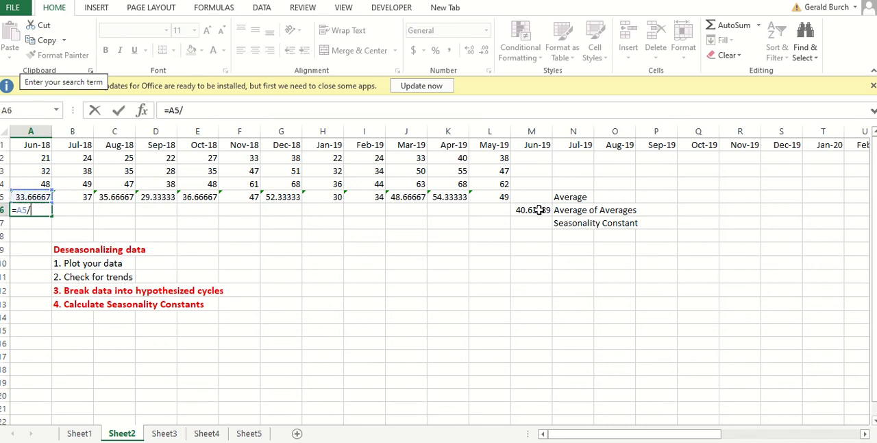
pyautogui.click(532, 210)
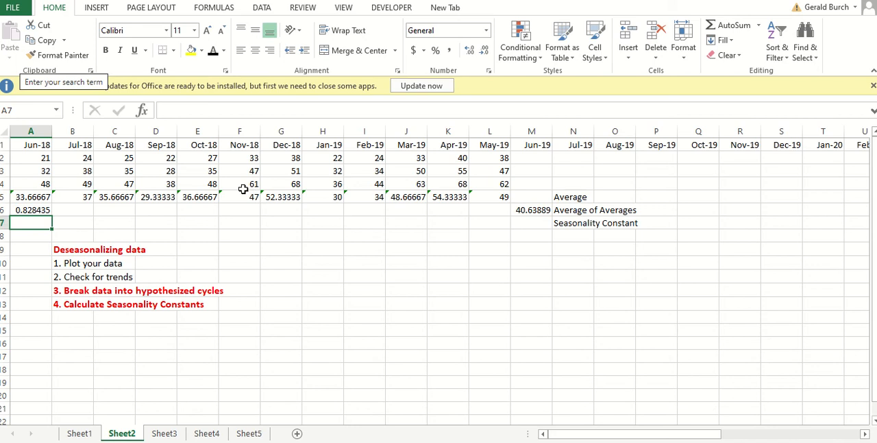
pyautogui.moveTo(131, 232)
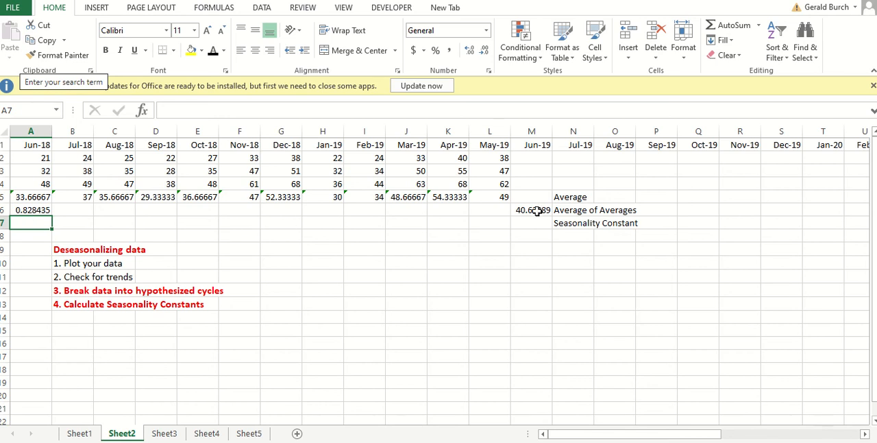
pyautogui.click(30, 210)
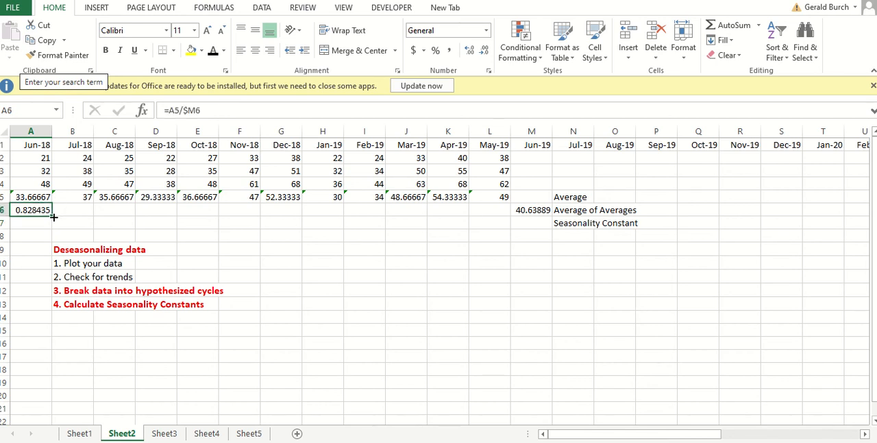
pyautogui.moveTo(185, 110)
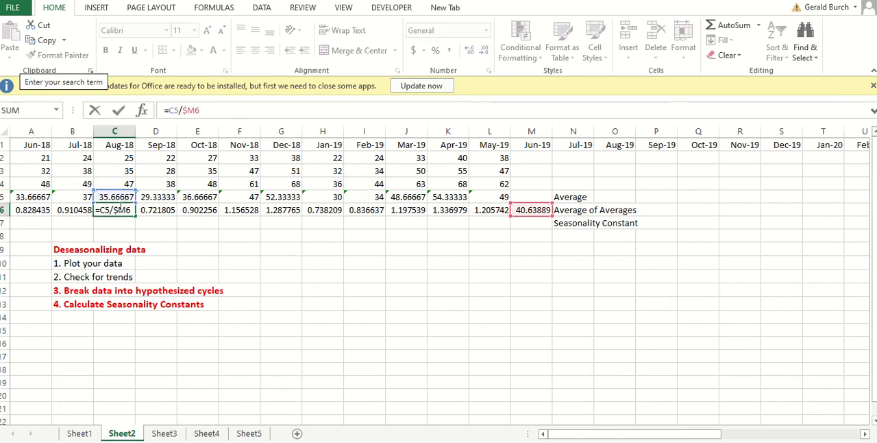
pyautogui.moveTo(537, 217)
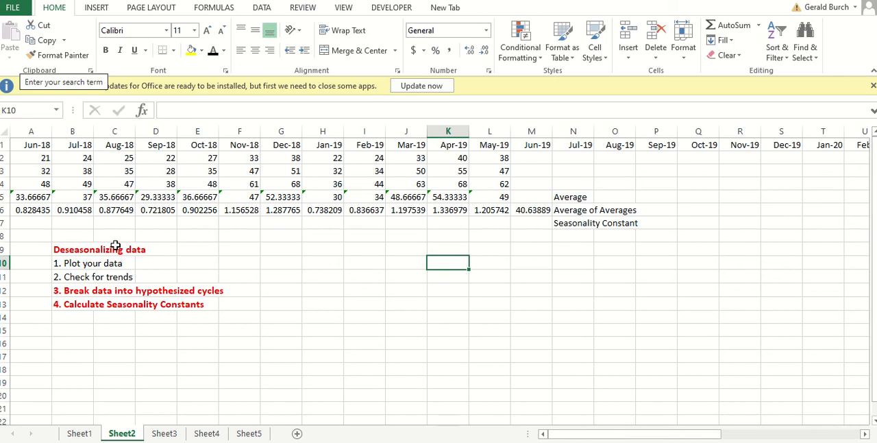
pyautogui.moveTo(29, 211)
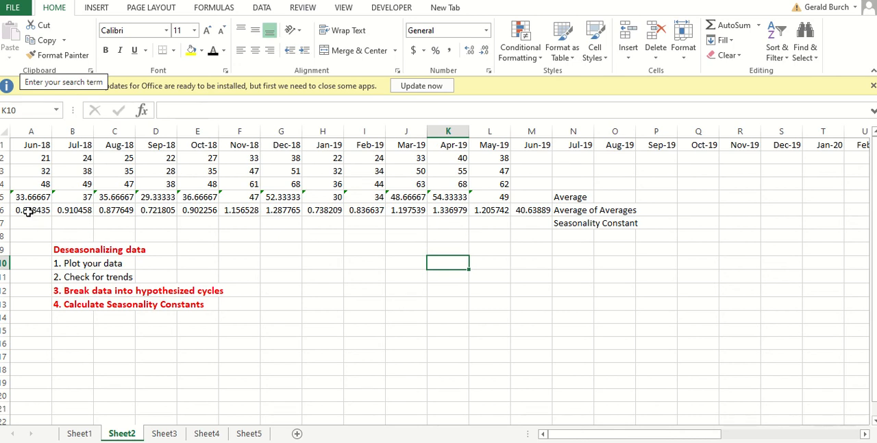
pyautogui.moveTo(345, 322)
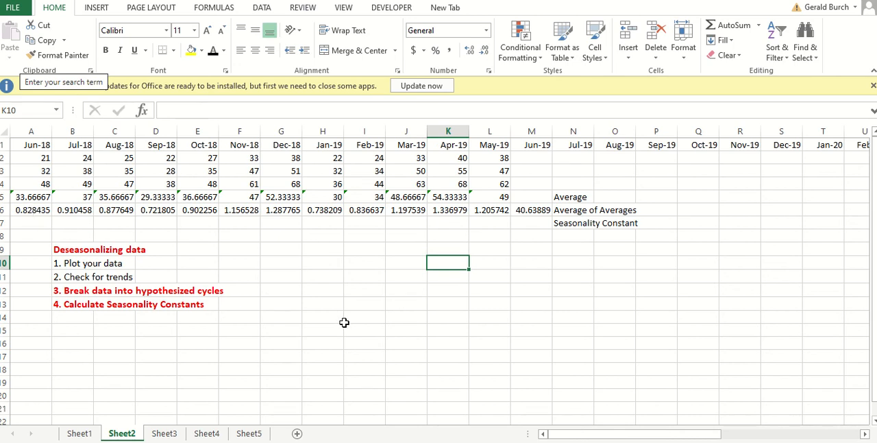
pyautogui.moveTo(296, 222)
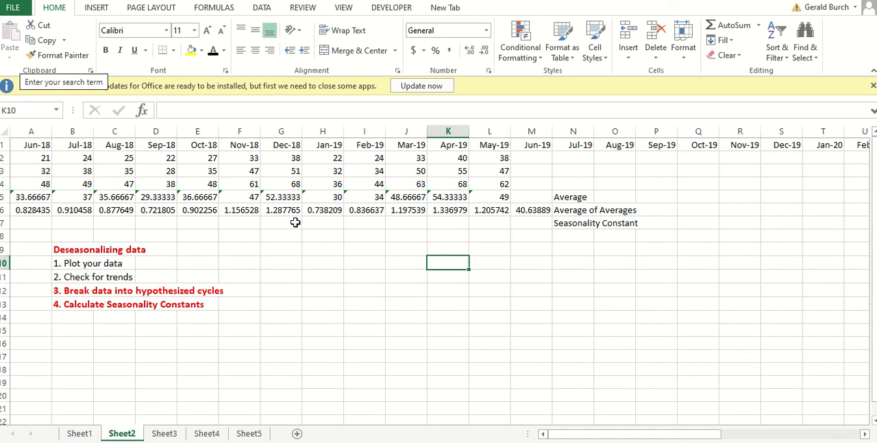
pyautogui.moveTo(288, 215)
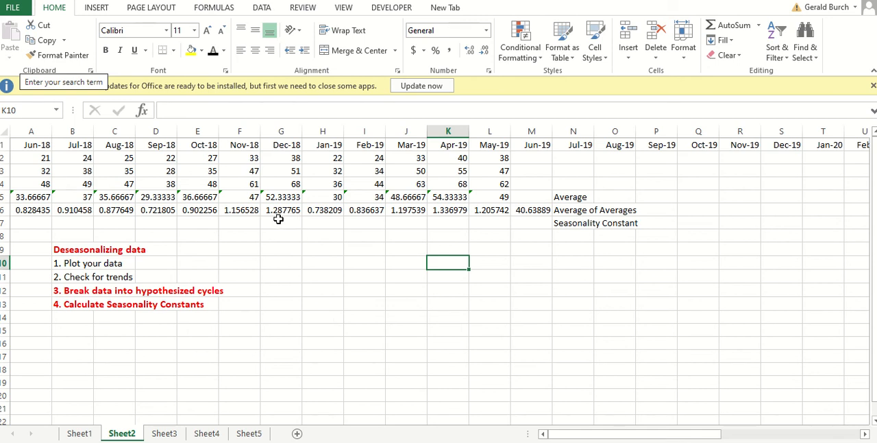
pyautogui.moveTo(541, 220)
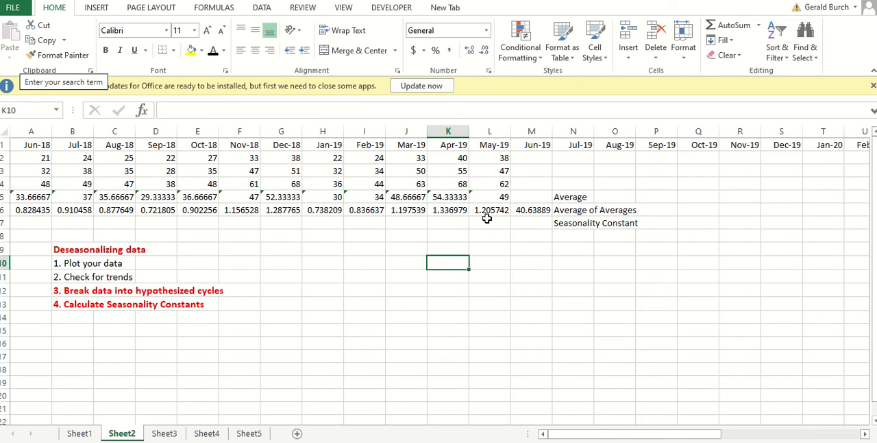
pyautogui.moveTo(487, 256)
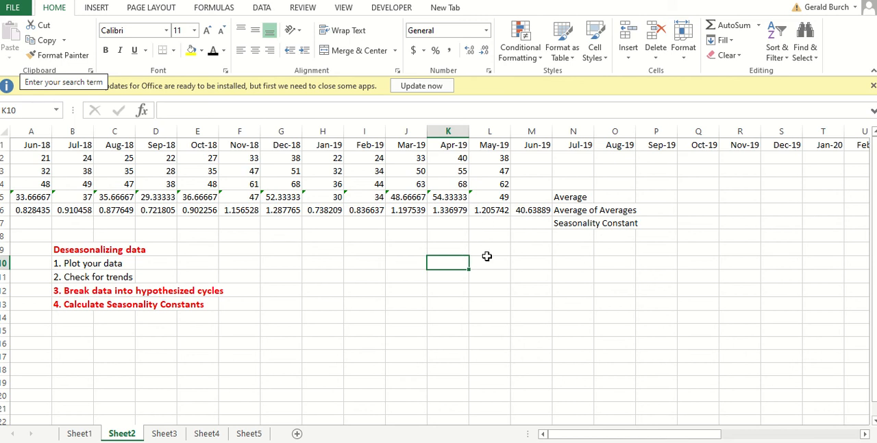
pyautogui.moveTo(458, 217)
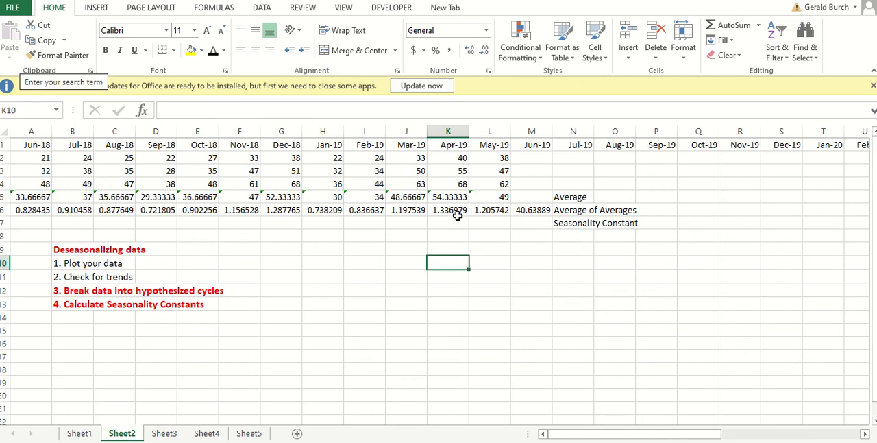
pyautogui.moveTo(403, 289)
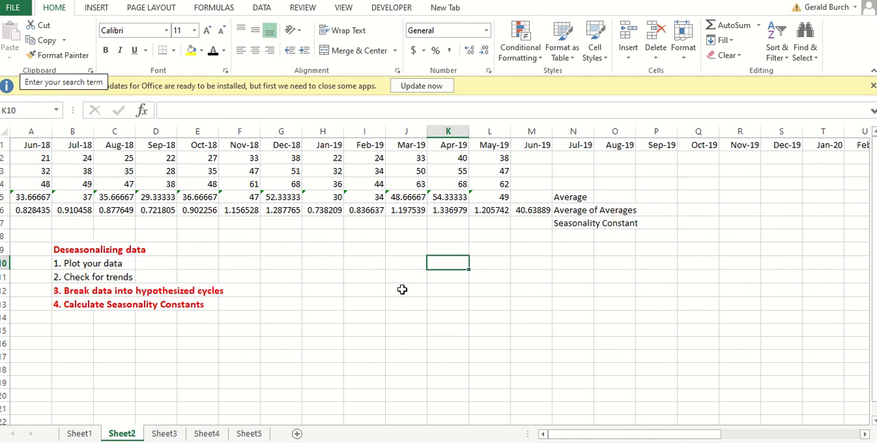
pyautogui.moveTo(554, 270)
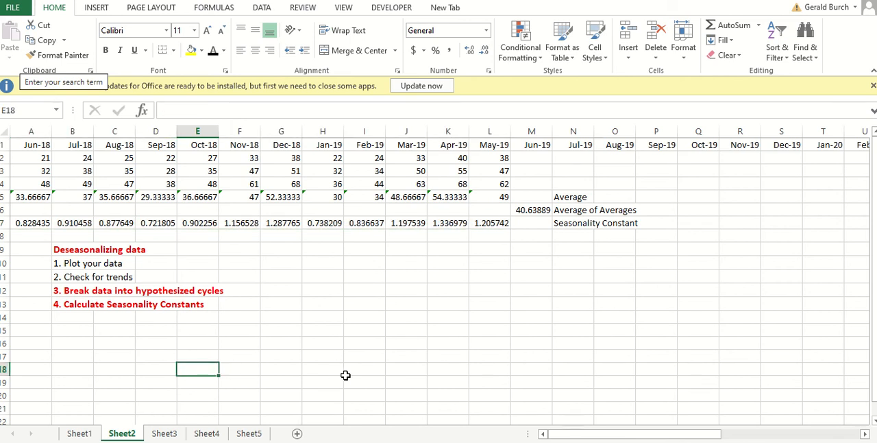
# - Review Sheet3's deseasonalizing formulas such as =A3/A7 and =L4/L7 without changing them
pyautogui.click(164, 433)
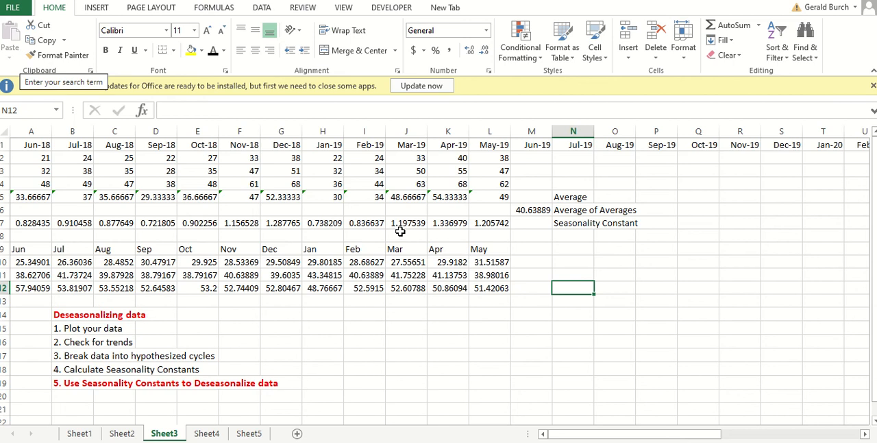
pyautogui.moveTo(491, 228)
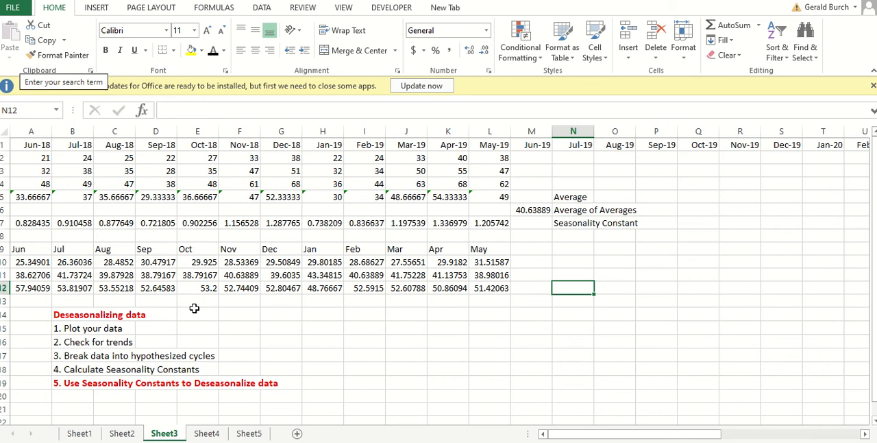
pyautogui.moveTo(266, 355)
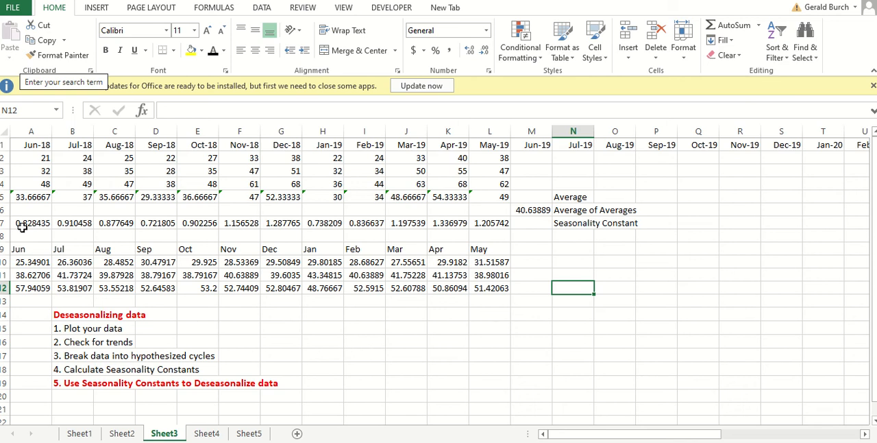
pyautogui.moveTo(460, 221)
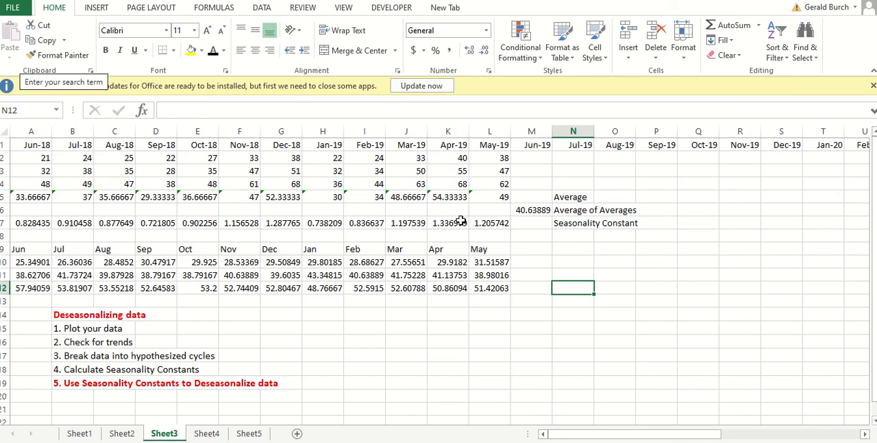
pyautogui.moveTo(450, 247)
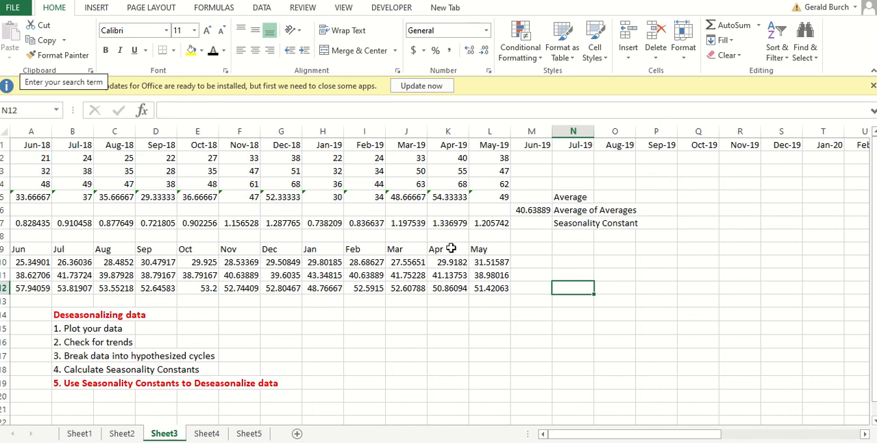
pyautogui.moveTo(50, 178)
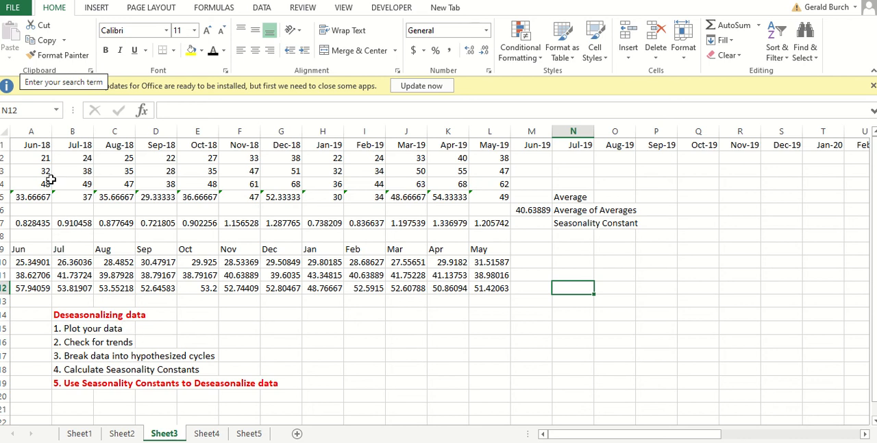
pyautogui.moveTo(47, 183)
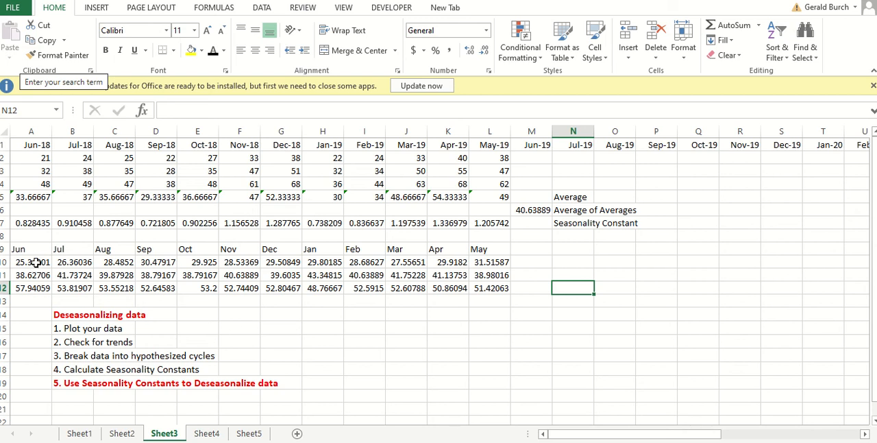
pyautogui.click(30, 262)
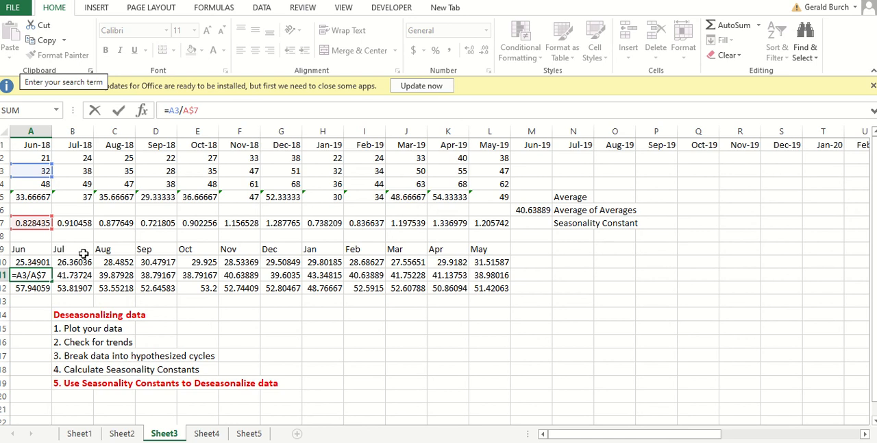
pyautogui.click(324, 327)
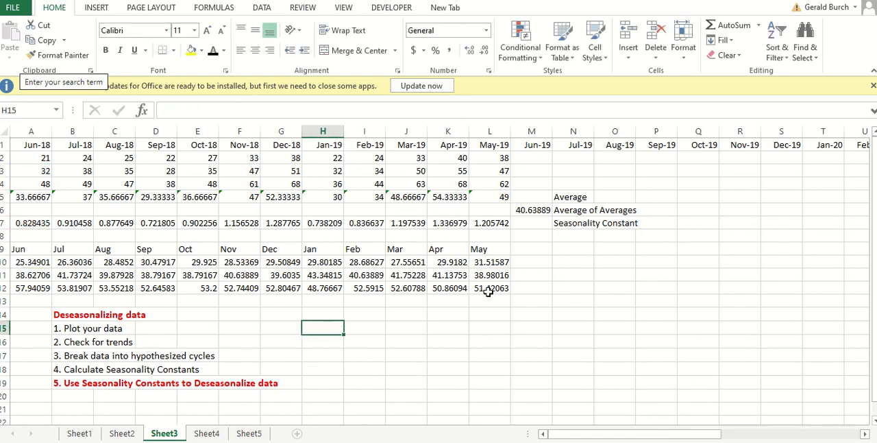
pyautogui.click(490, 288)
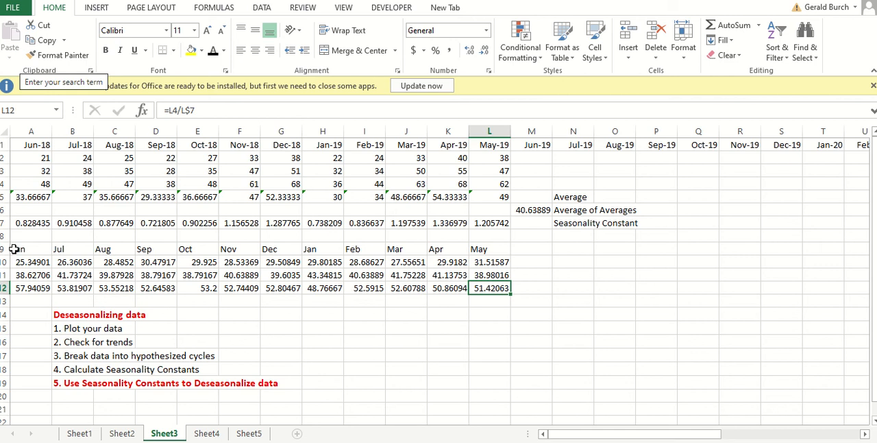
# - Label the table 'Deseasonalized' in N10 and move on to Sheet4
pyautogui.click(573, 262)
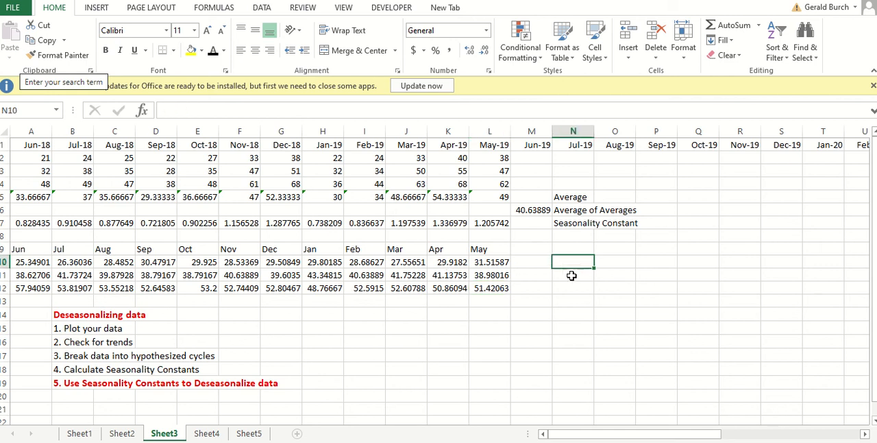
pyautogui.write('Deseasonalized')
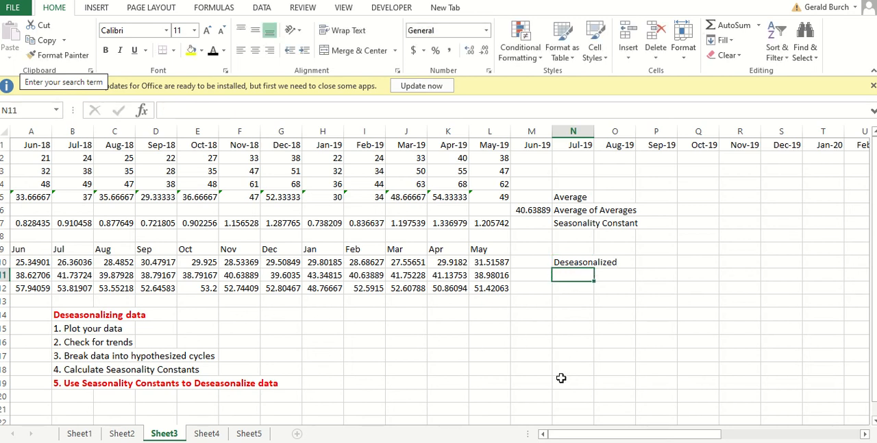
pyautogui.click(250, 433)
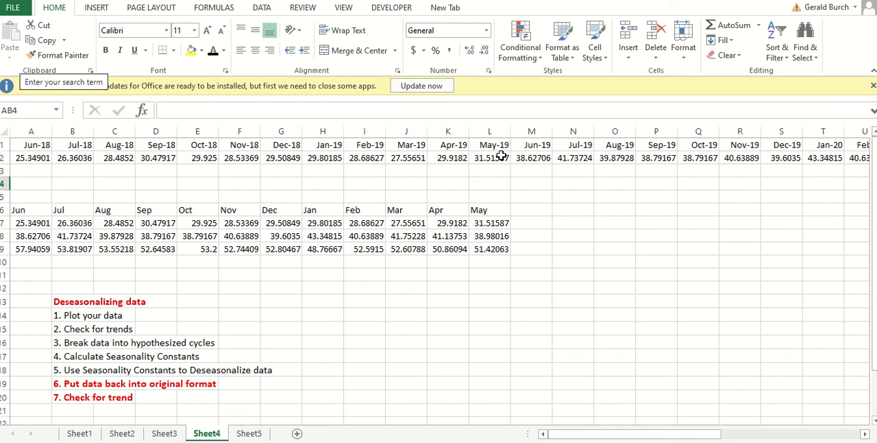
pyautogui.moveTo(25, 235)
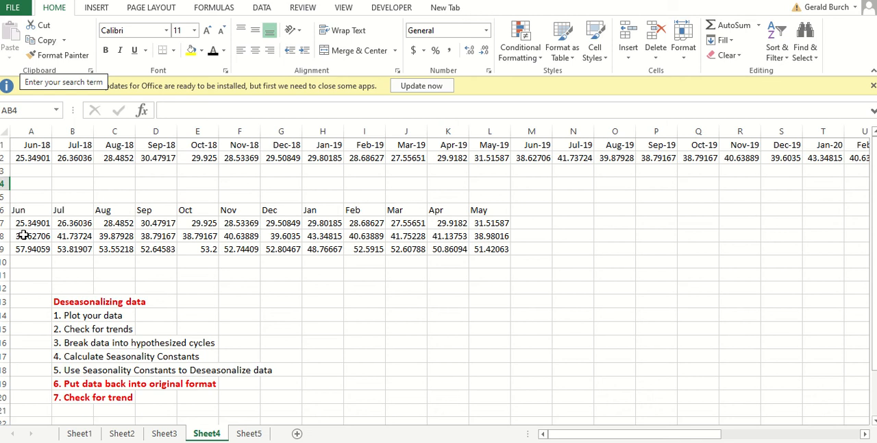
pyautogui.moveTo(483, 236)
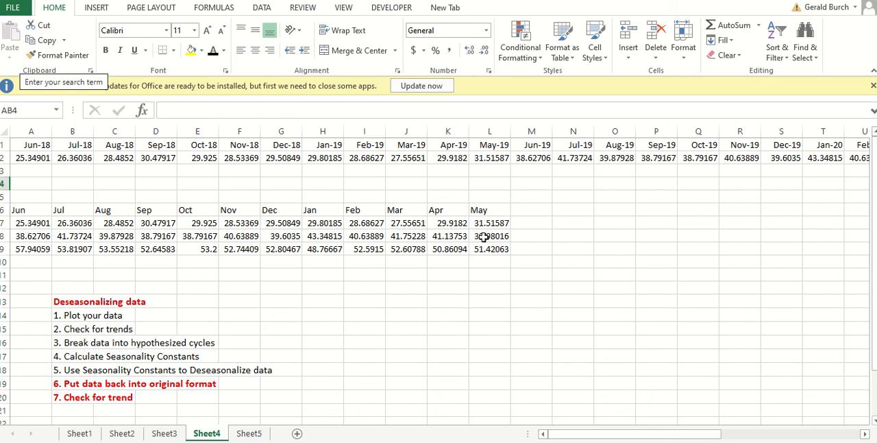
pyautogui.moveTo(376, 236)
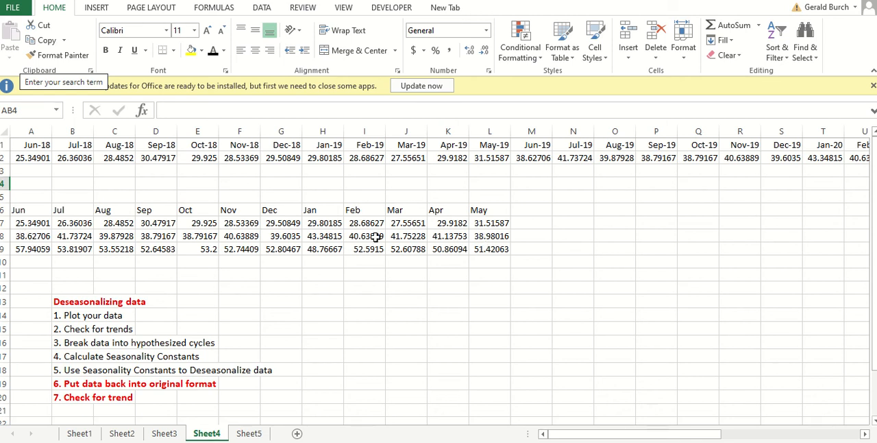
pyautogui.moveTo(776, 154)
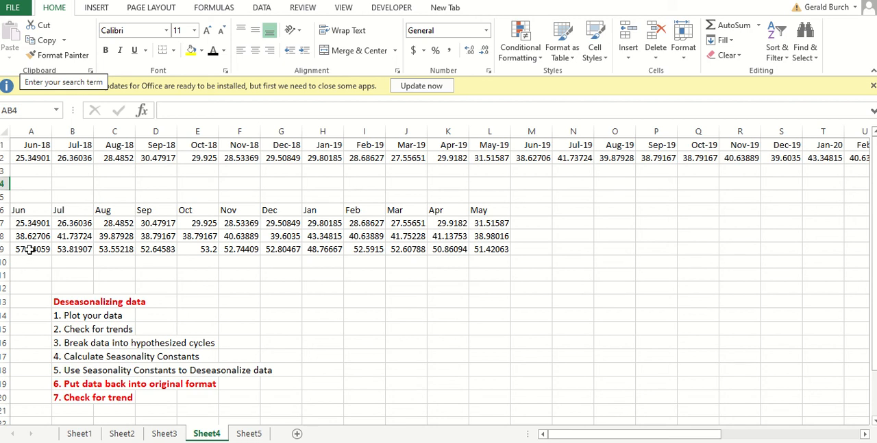
pyautogui.moveTo(473, 255)
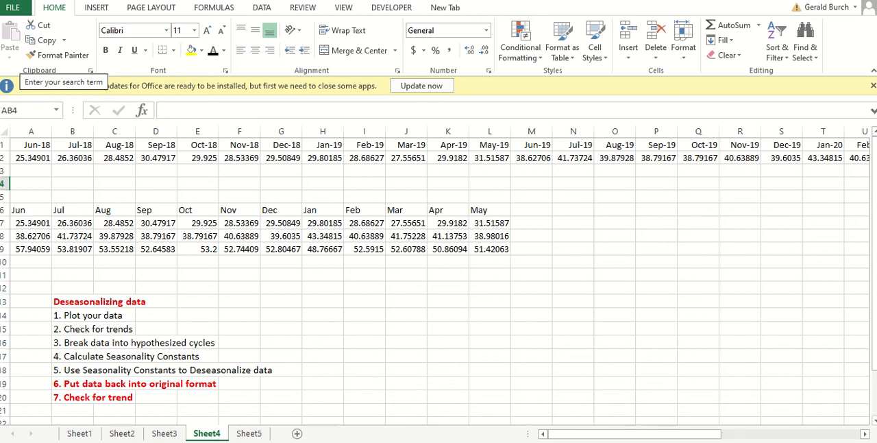
# - Scroll along the continuous dated deseasonalized series on Sheet4
pyautogui.hscroll(3)
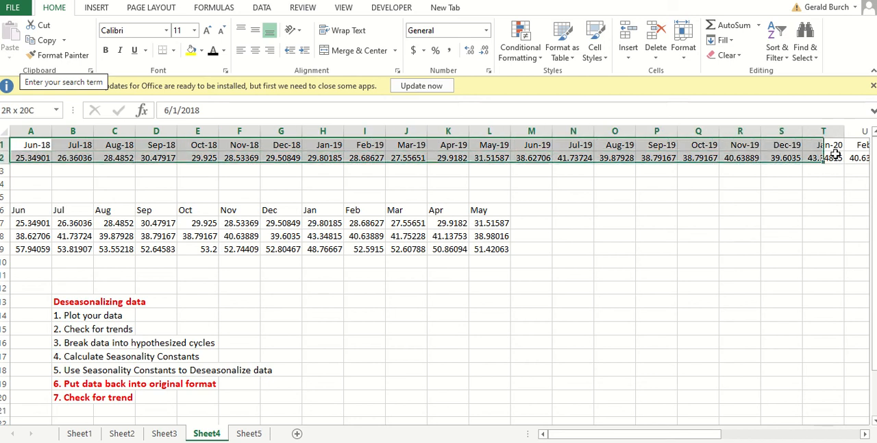
pyautogui.hscroll(3)
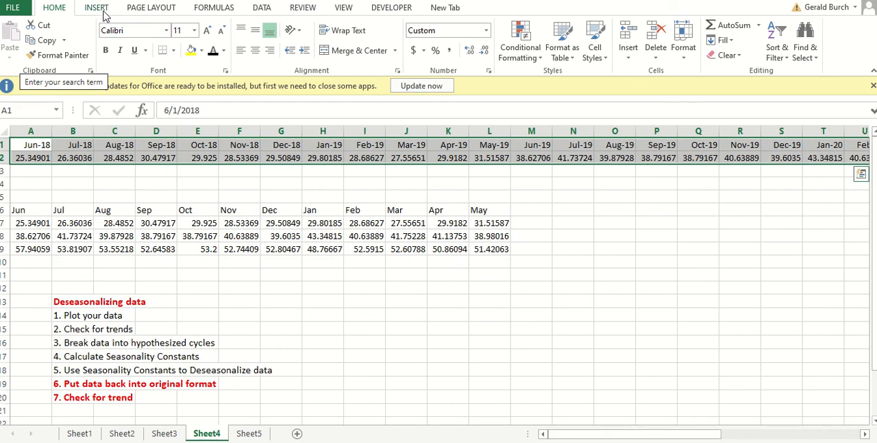
# - Show the trendline equation y = 0.0291x − 1233.2 and R² = 0.8621, repositioning its label
pyautogui.click(96, 8)
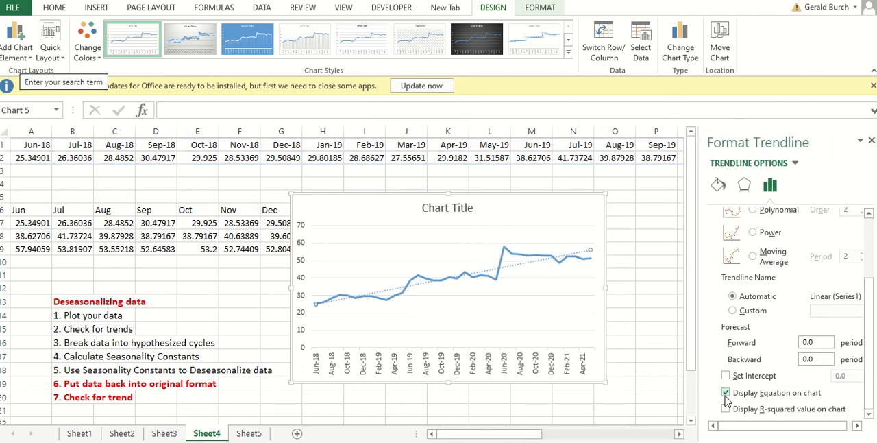
pyautogui.click(726, 392)
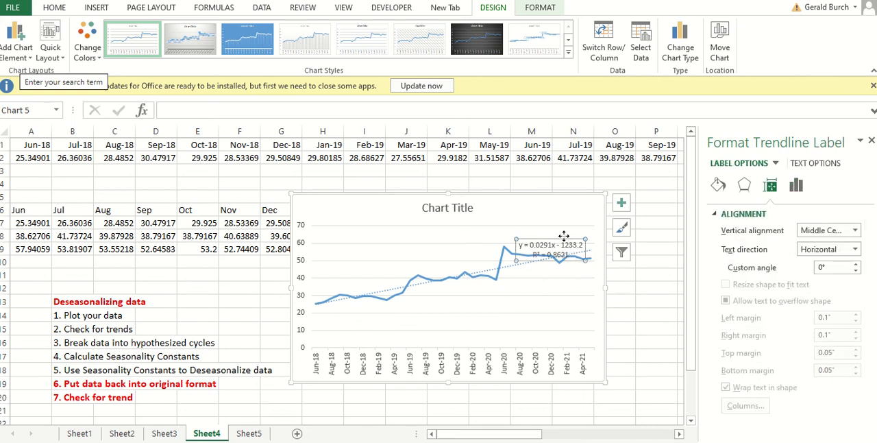
pyautogui.moveTo(551, 250); pyautogui.dragTo(551, 211)
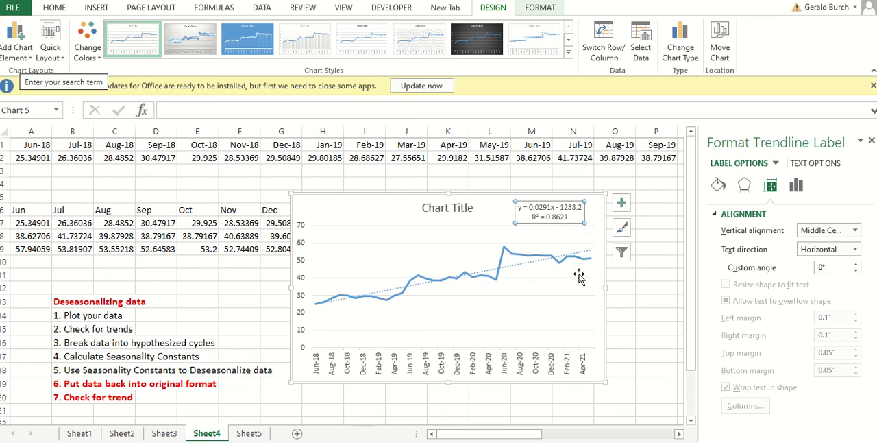
pyautogui.moveTo(578, 275)
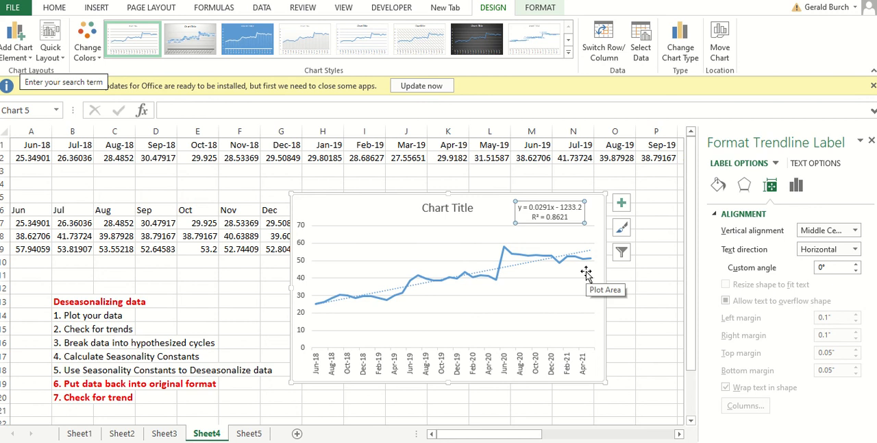
pyautogui.moveTo(573, 233)
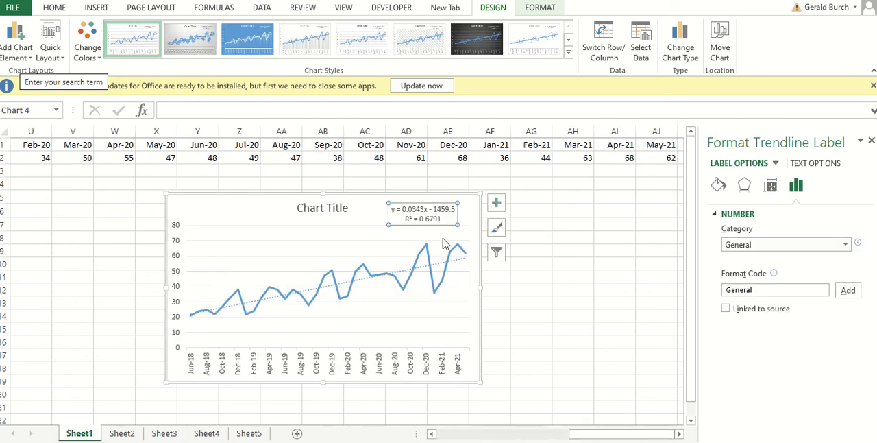
pyautogui.moveTo(424, 238)
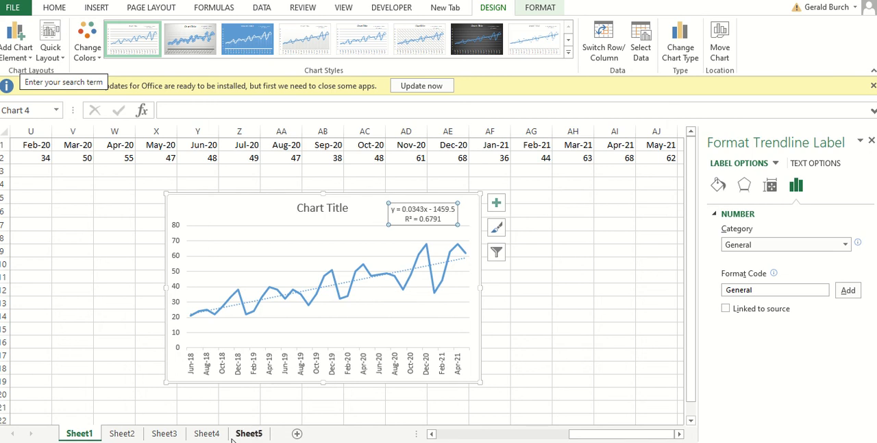
# - Switch to the Sheet5 worksheet holding the deseasonalized data and trend equation
pyautogui.click(206, 433)
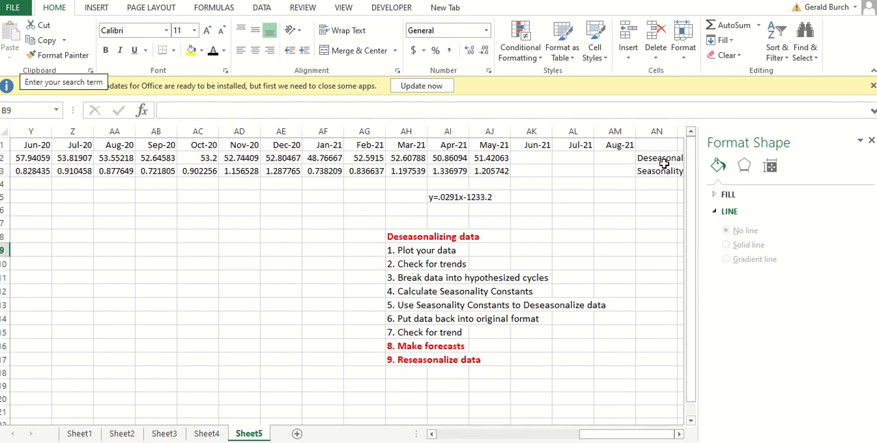
pyautogui.moveTo(485, 256)
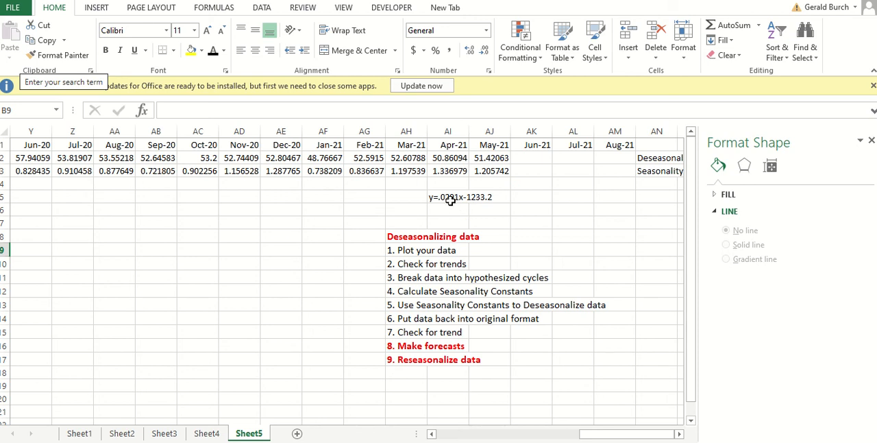
pyautogui.moveTo(433, 348)
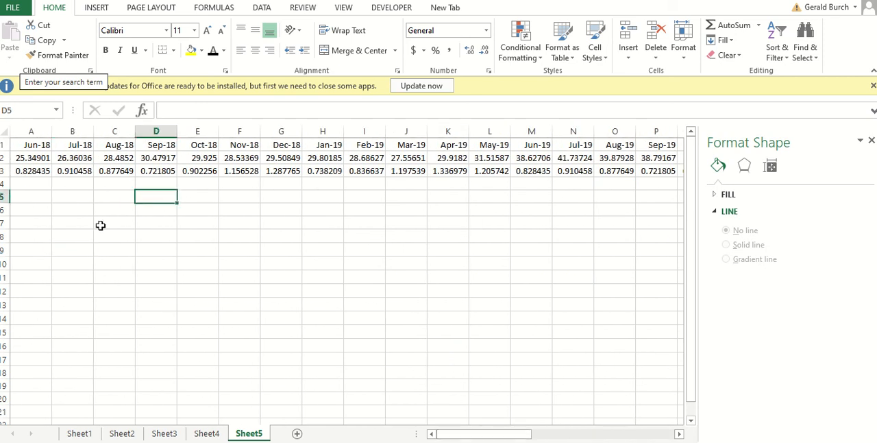
pyautogui.moveTo(58, 225)
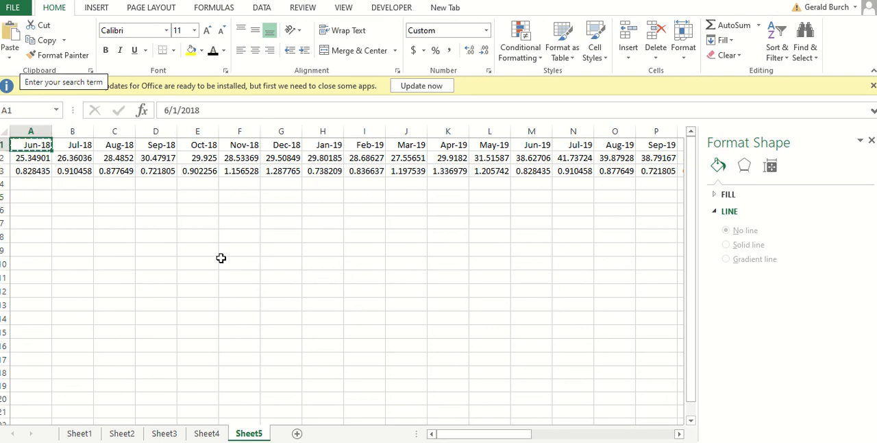
# - Paste the Jun-18 date into A4 and format it as the plain number 43252 with no decimals
pyautogui.click(30, 184)
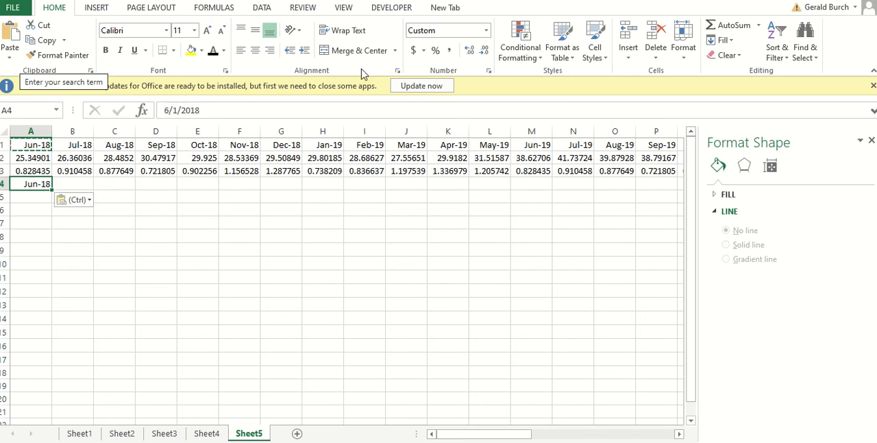
pyautogui.moveTo(173, 329)
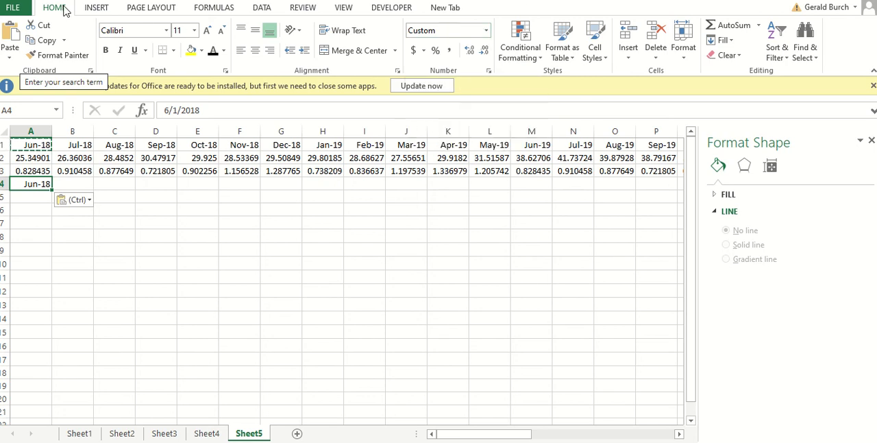
pyautogui.click(485, 31)
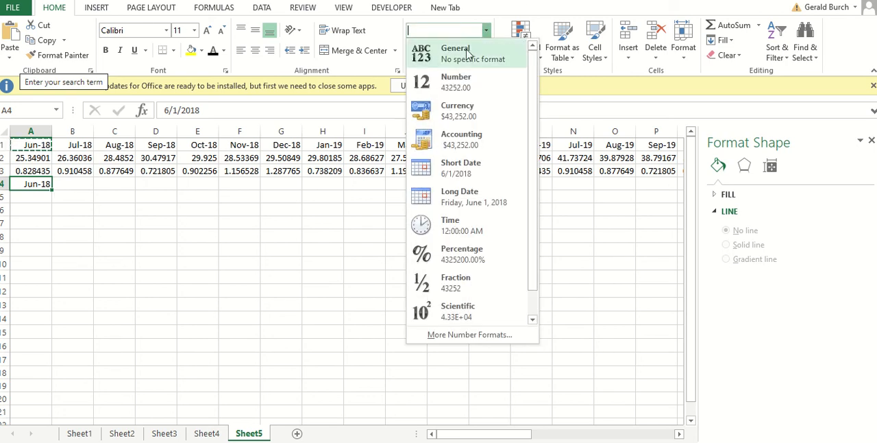
pyautogui.click(455, 81)
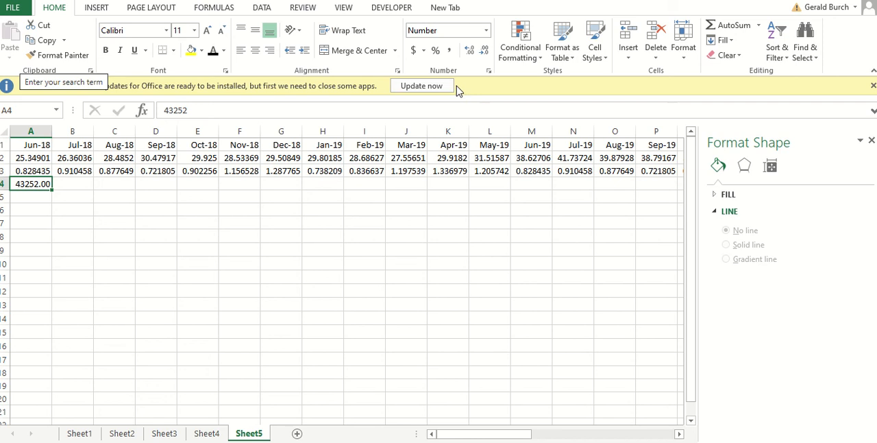
pyautogui.moveTo(22, 192)
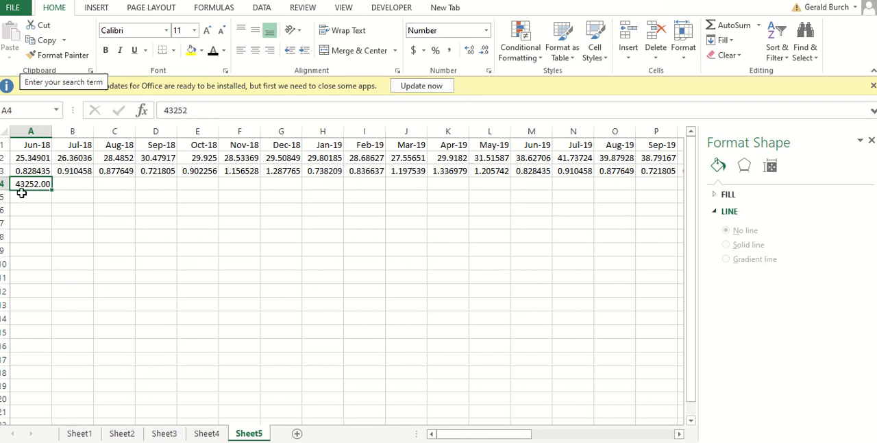
pyautogui.moveTo(27, 192)
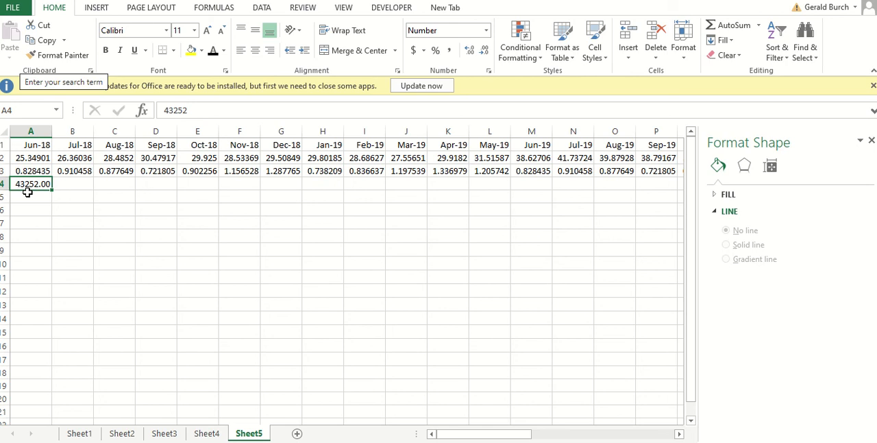
pyautogui.click(483, 50)
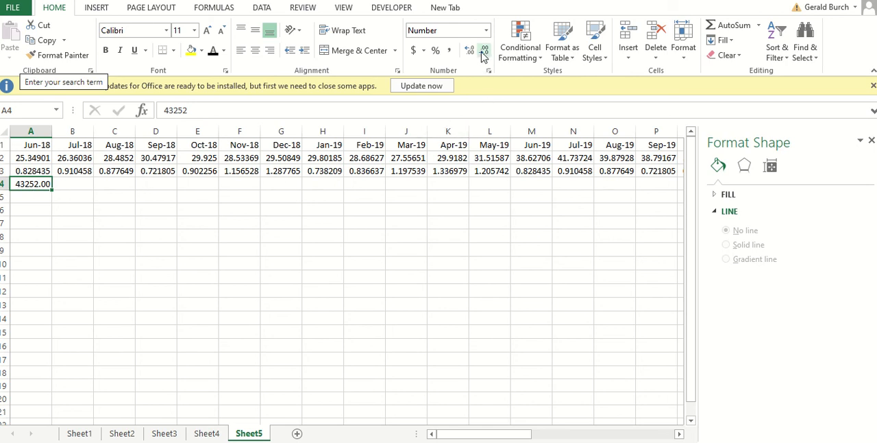
pyautogui.moveTo(482, 51)
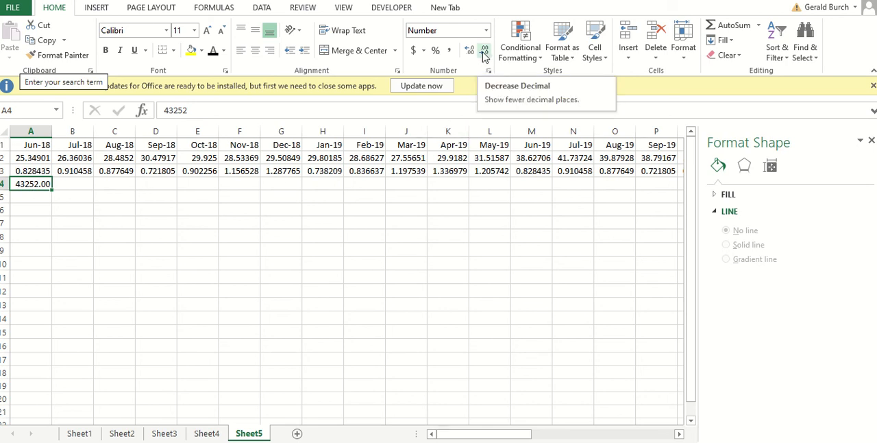
pyautogui.click(484, 49)
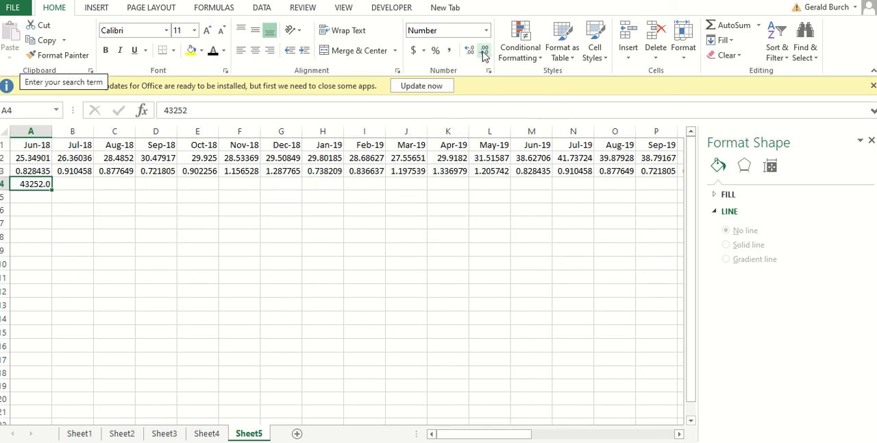
pyautogui.click(482, 50)
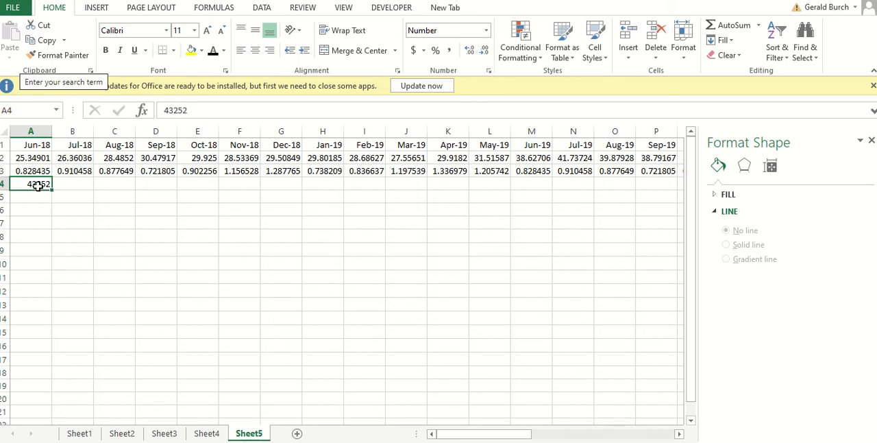
# - Fill row 4 with month date serials from 43252 (Jun-18) through Sep-19, shown as plain numbers
pyautogui.moveTo(38, 184); pyautogui.dragTo(405, 184)
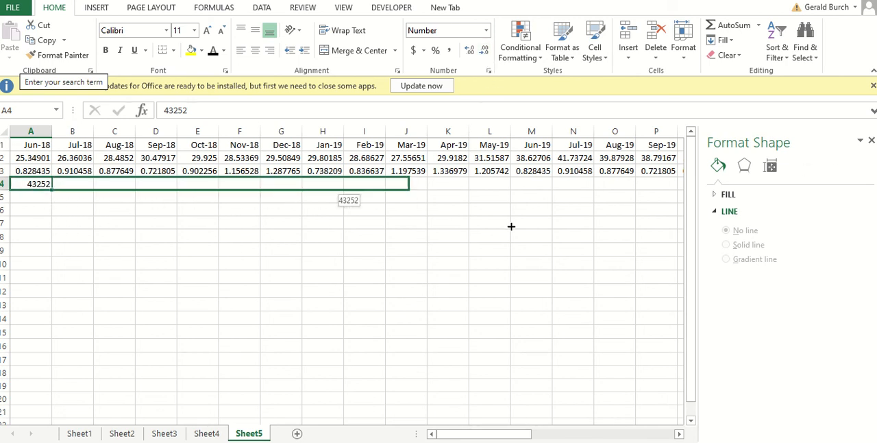
pyautogui.hscroll(3)
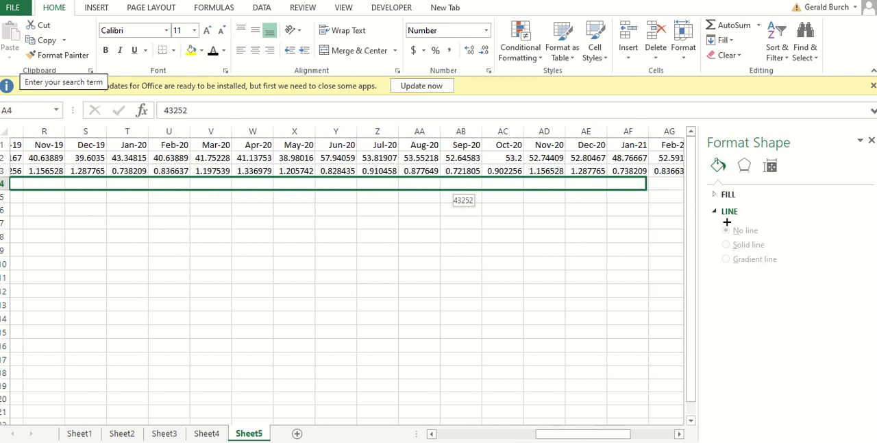
pyautogui.hscroll(3)
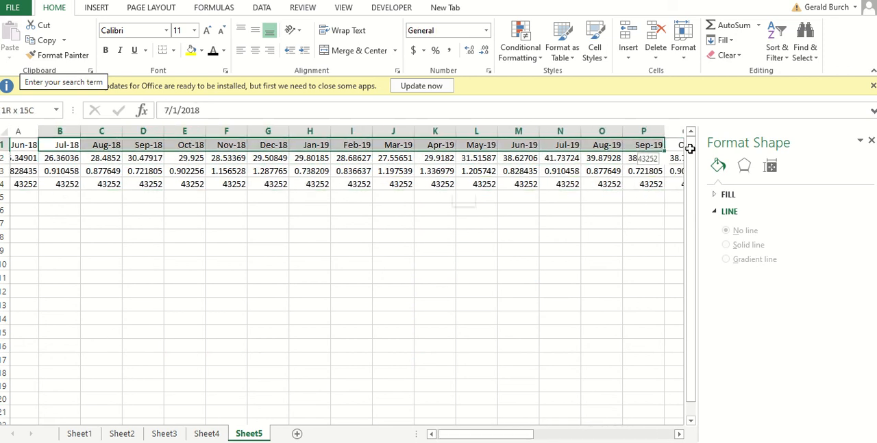
pyautogui.hscroll(3)
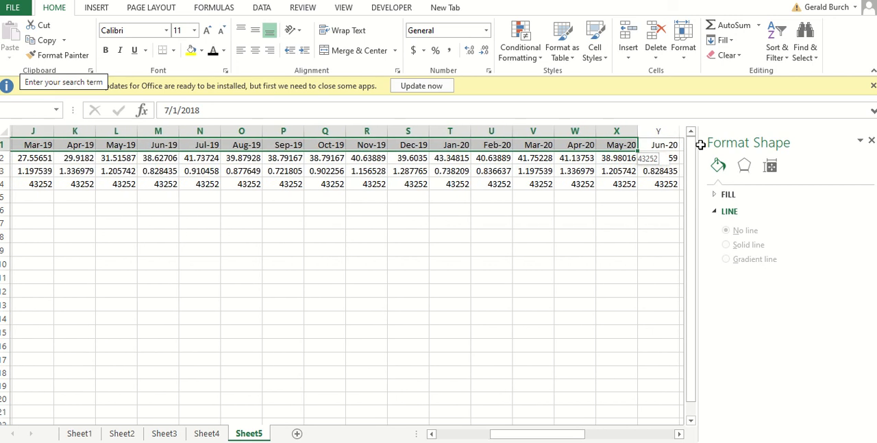
pyautogui.hscroll(3)
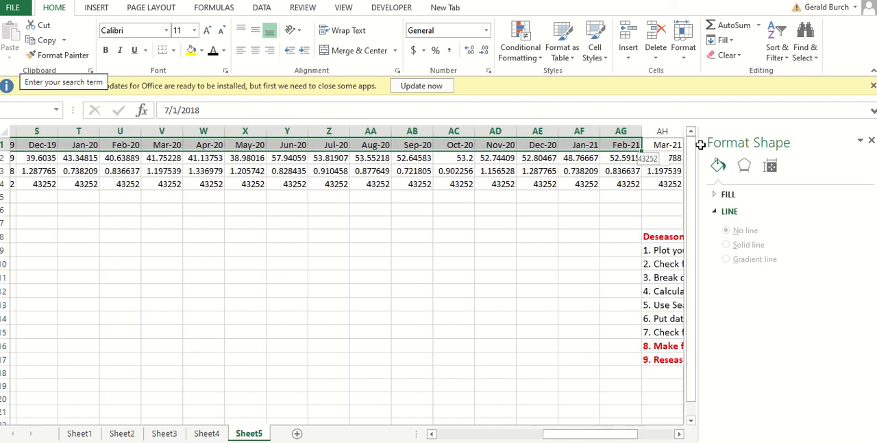
pyautogui.hscroll(3)
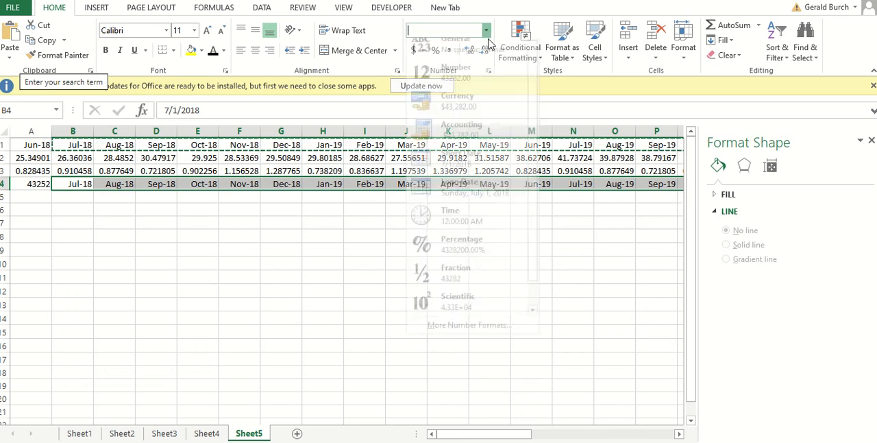
pyautogui.click(455, 68)
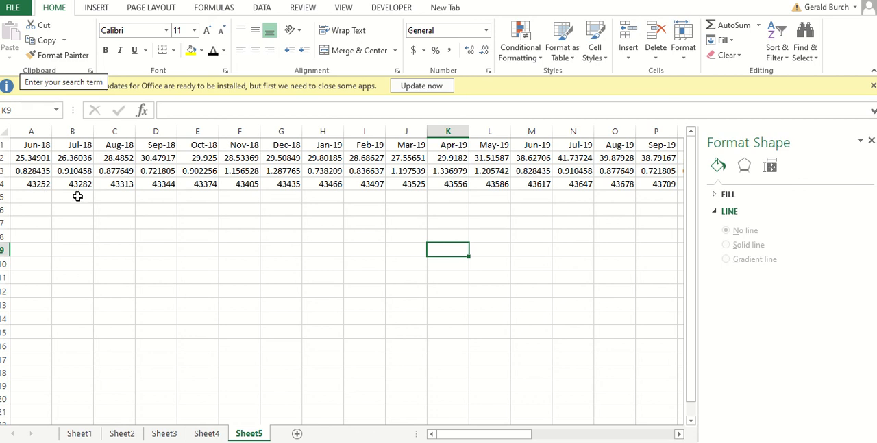
pyautogui.moveTo(79, 190)
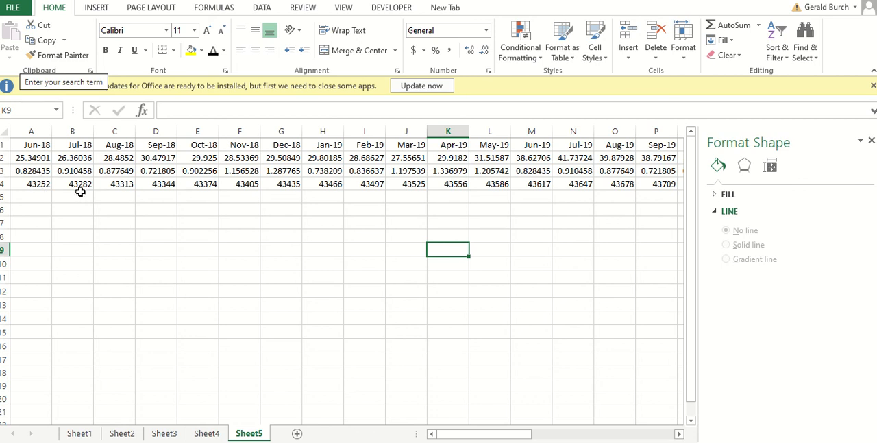
pyautogui.moveTo(85, 194)
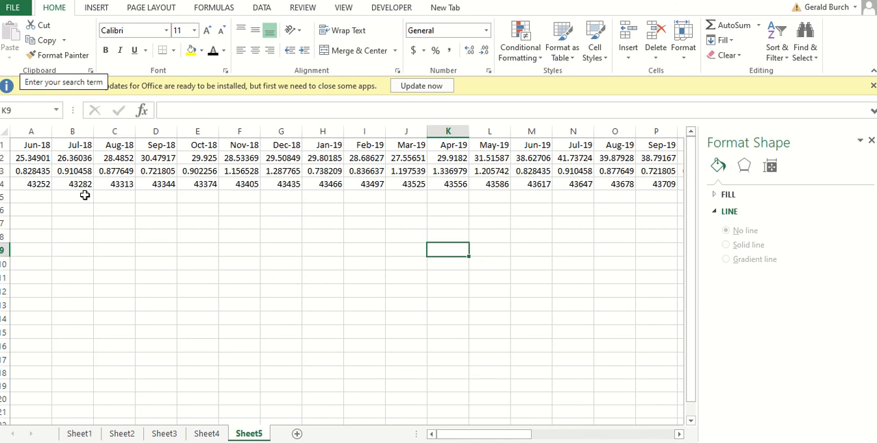
pyautogui.moveTo(127, 192)
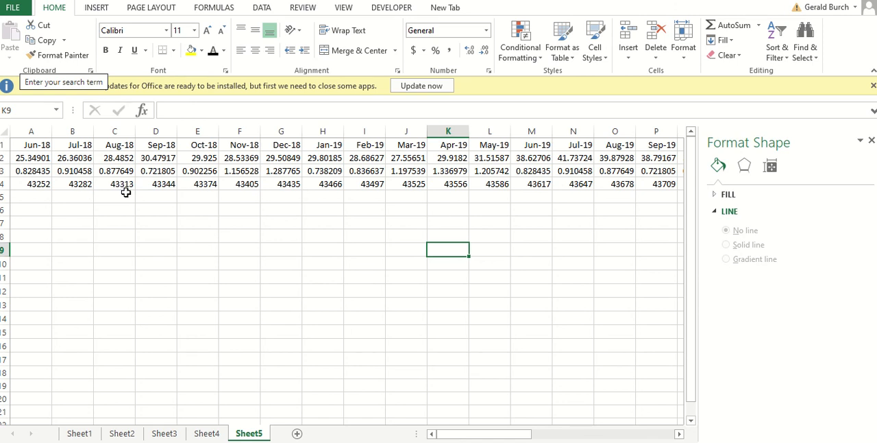
pyautogui.hscroll(3)
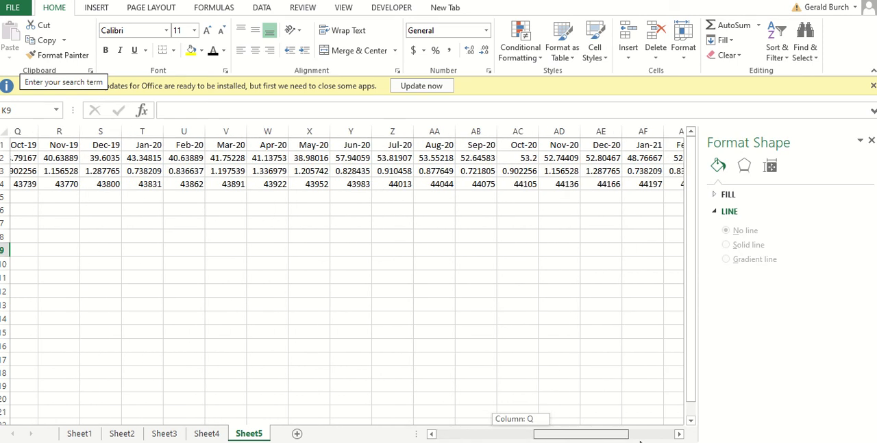
pyautogui.hscroll(3)
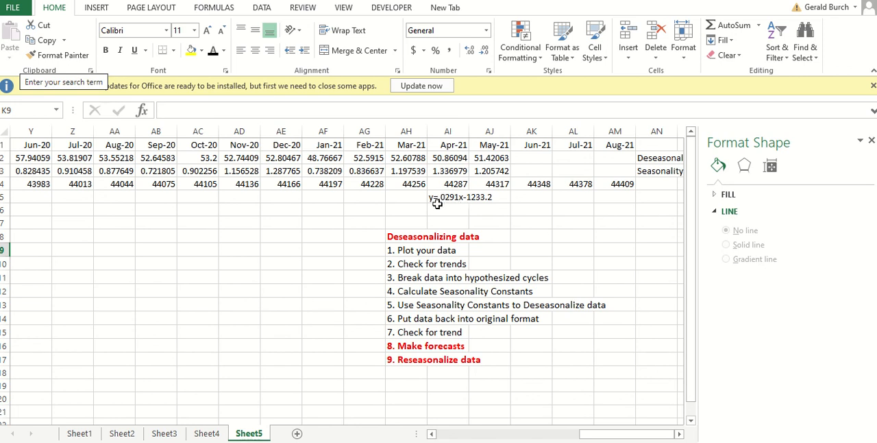
pyautogui.moveTo(453, 204)
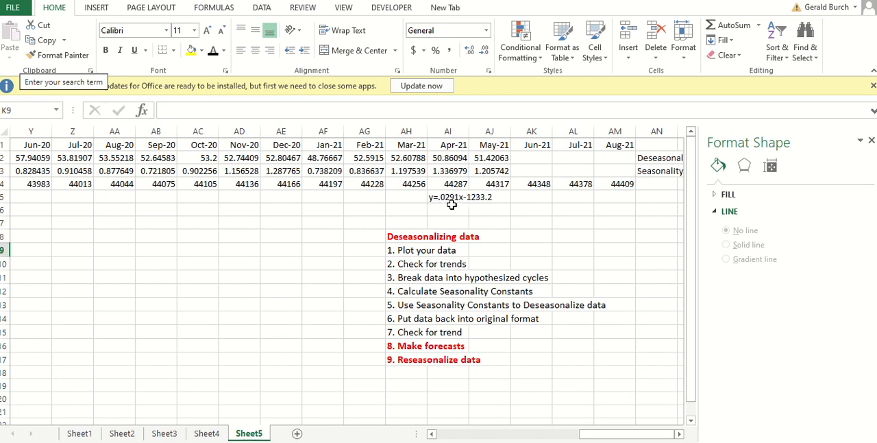
pyautogui.moveTo(459, 203)
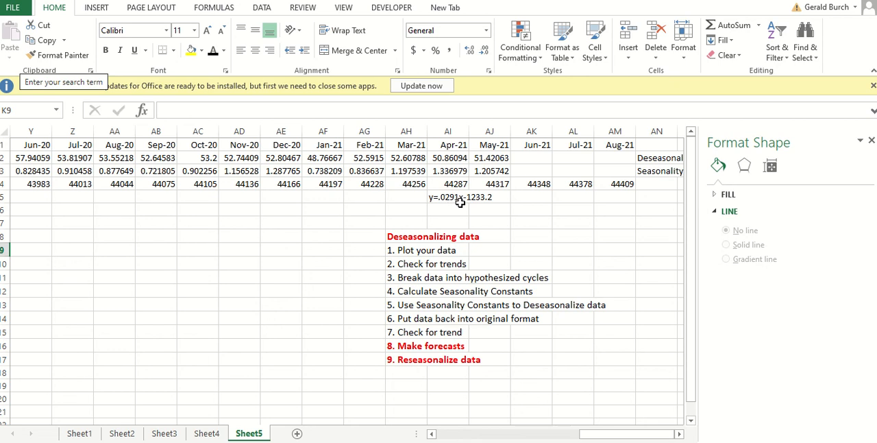
pyautogui.moveTo(581, 220)
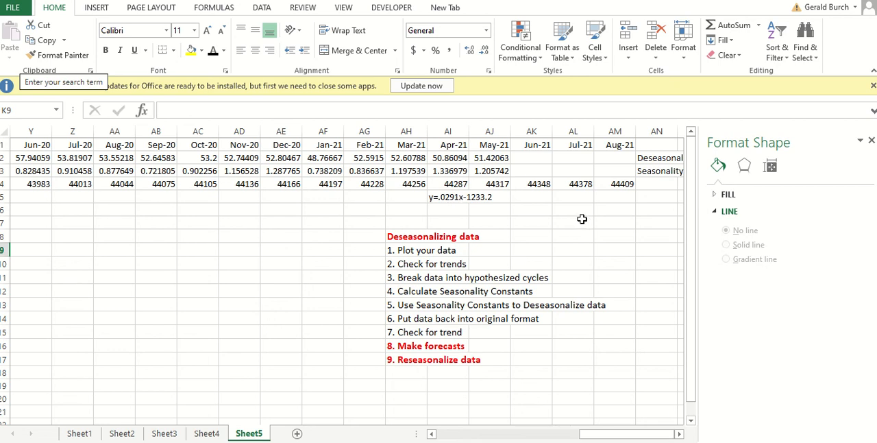
pyautogui.moveTo(543, 159)
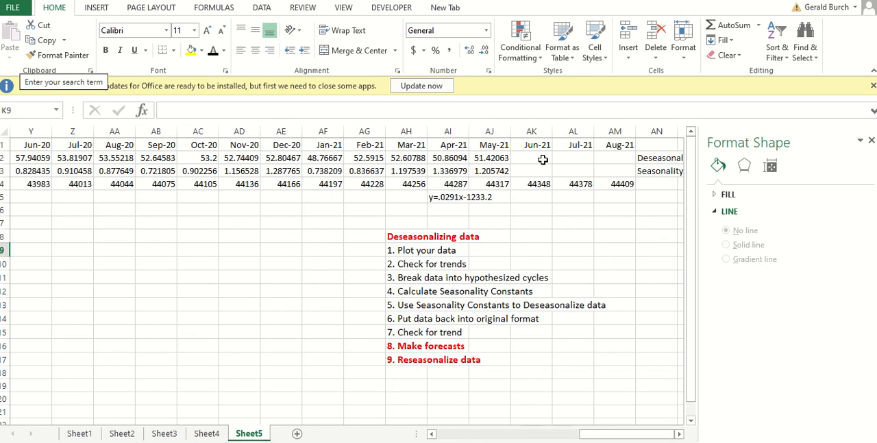
# - Enter the trend forecast =0.0291*AK4-1232 in AK2 for Jun-21, giving 57.33
pyautogui.click(532, 157)
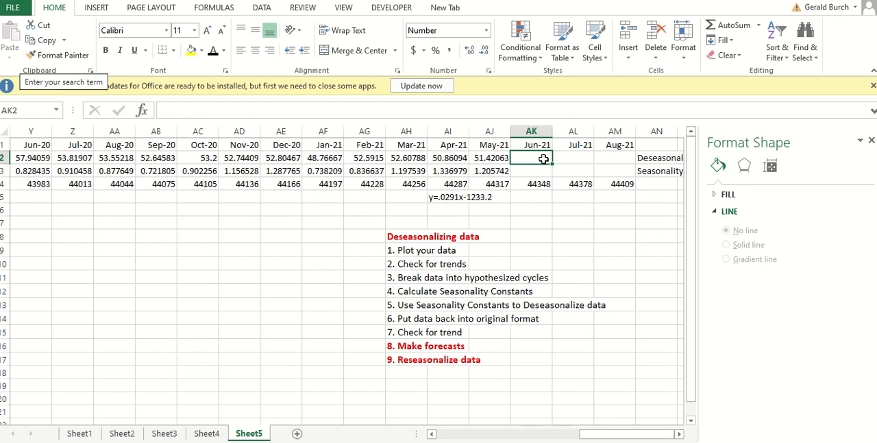
pyautogui.write('=')
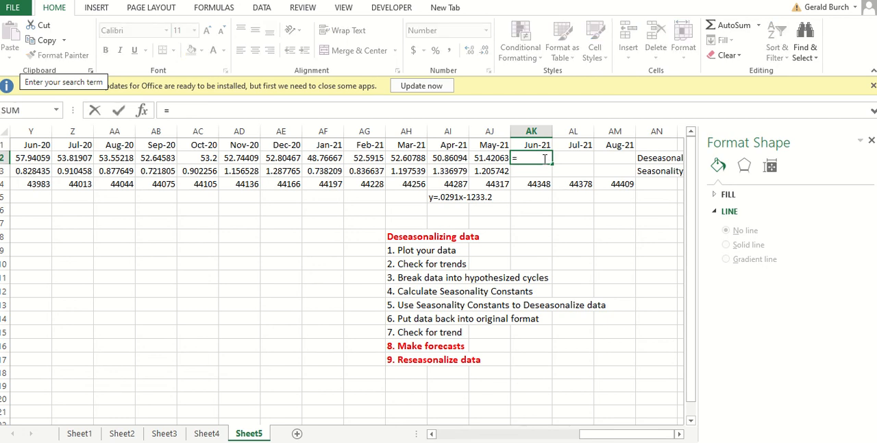
pyautogui.write('0')
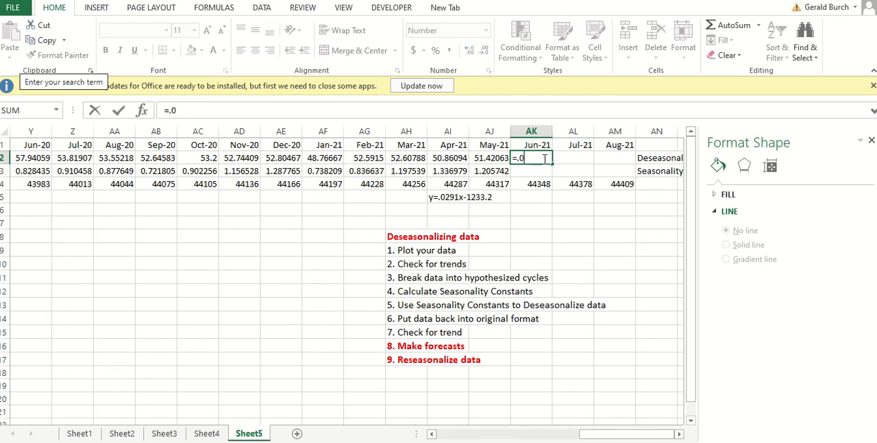
pyautogui.write('291')
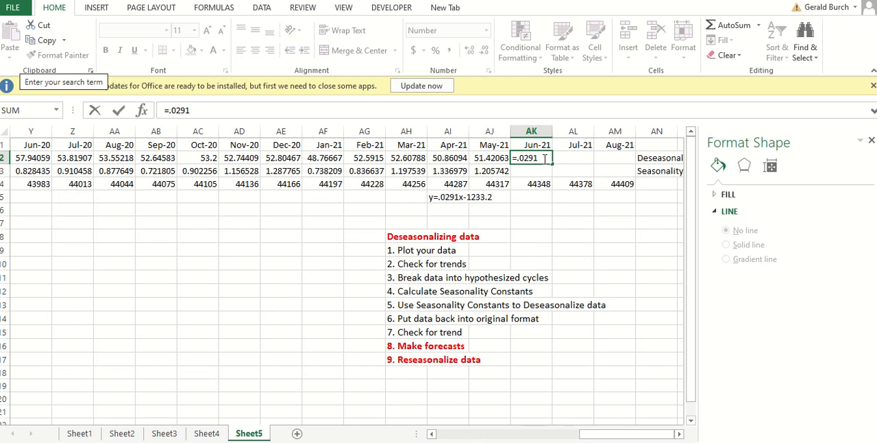
pyautogui.write('*')
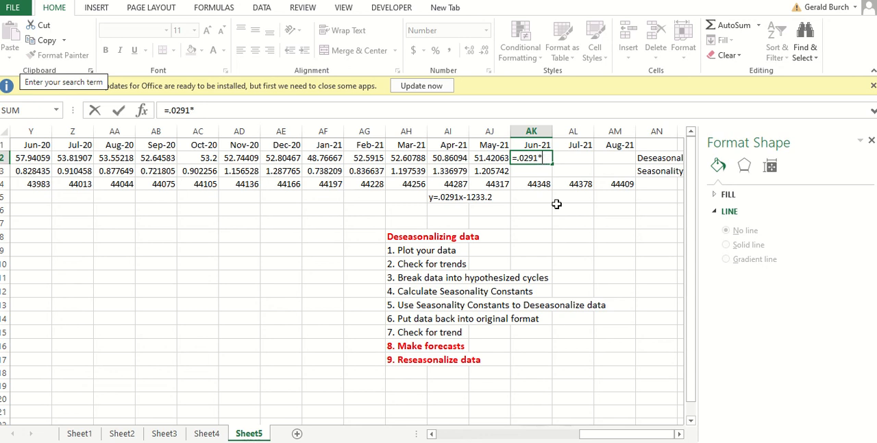
pyautogui.click(532, 184)
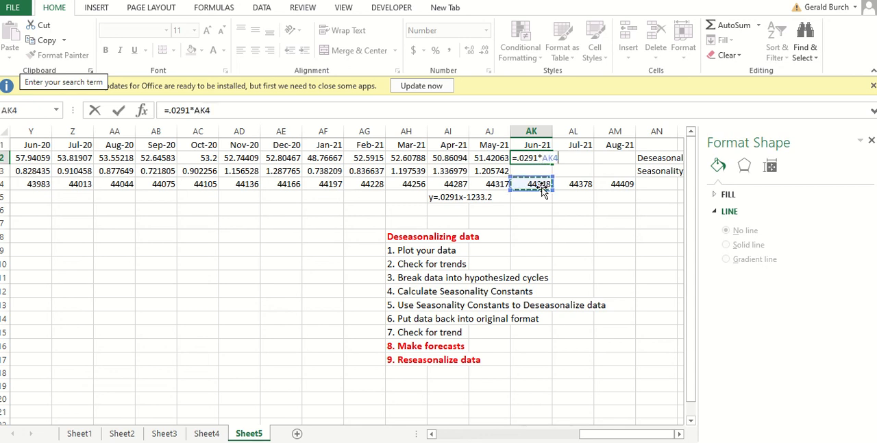
pyautogui.write('-1232')
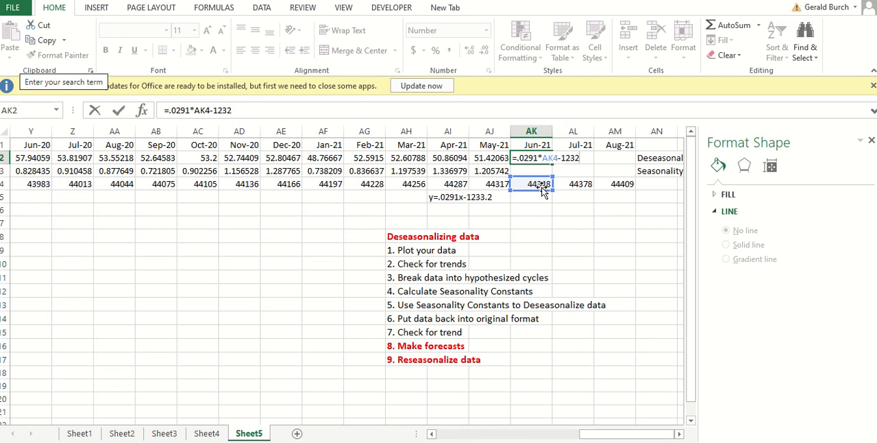
pyautogui.press('Backspace')
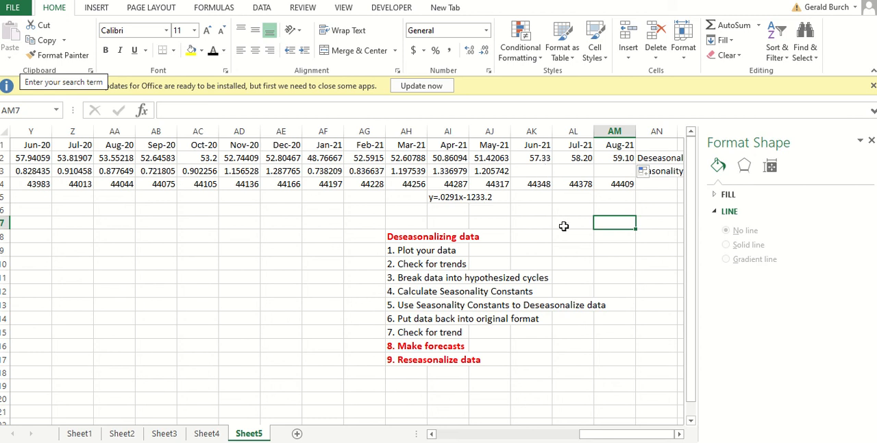
pyautogui.moveTo(592, 214)
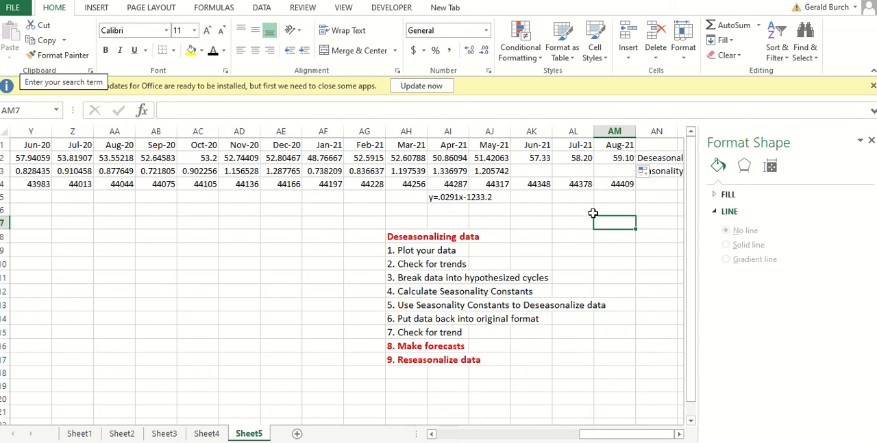
pyautogui.moveTo(594, 225)
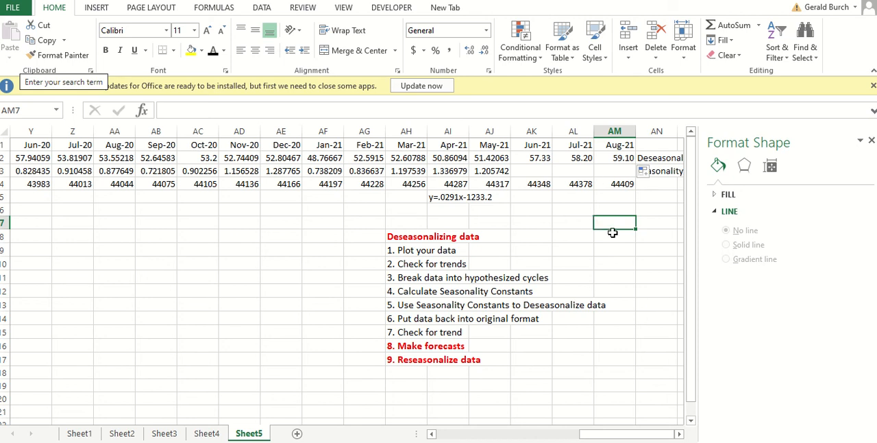
pyautogui.moveTo(629, 250)
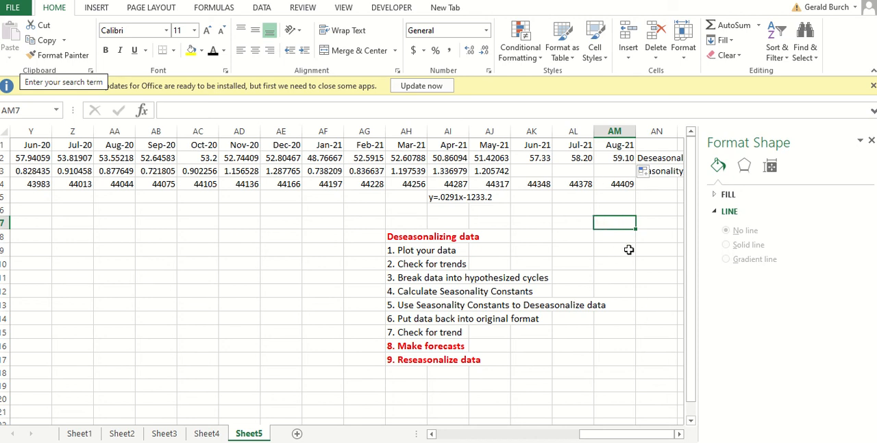
pyautogui.moveTo(656, 260)
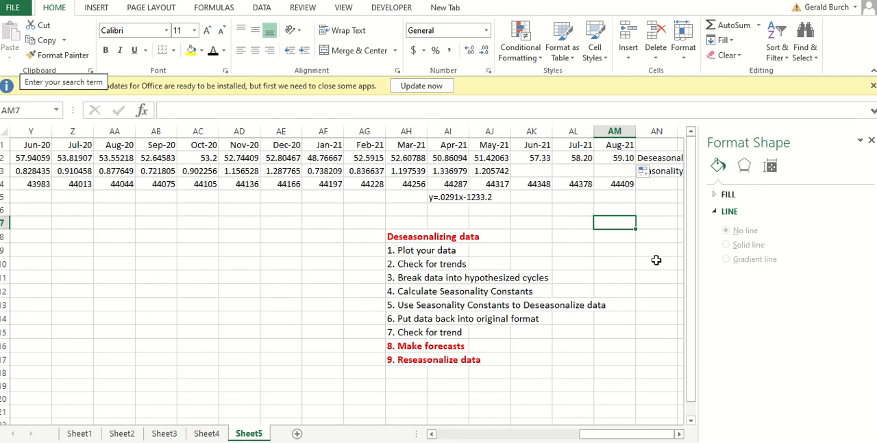
pyautogui.moveTo(577, 160)
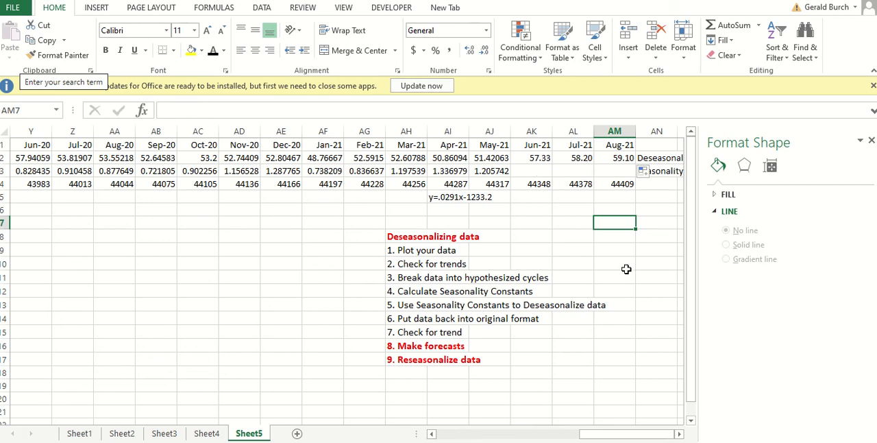
pyautogui.moveTo(573, 210)
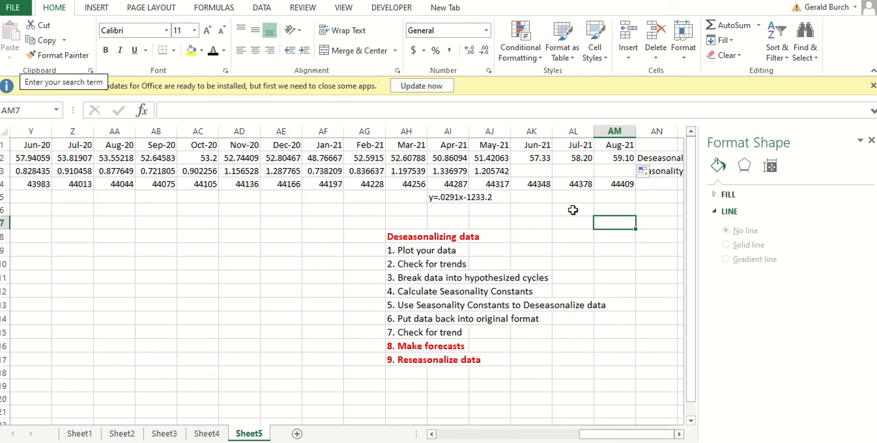
pyautogui.moveTo(603, 369)
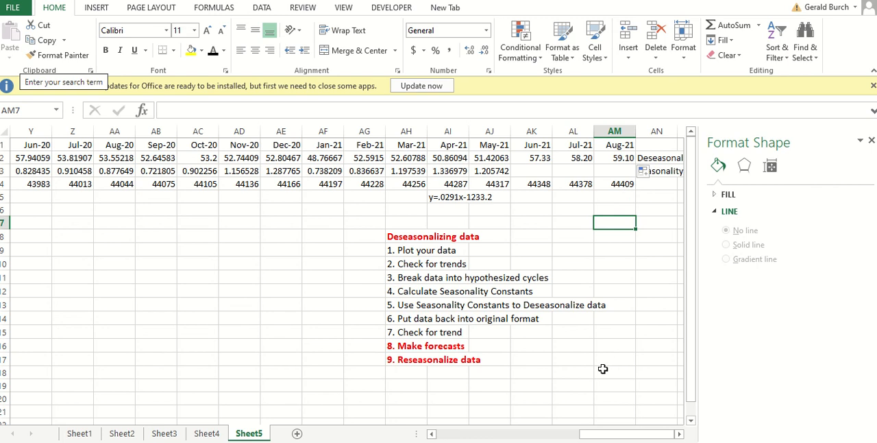
pyautogui.moveTo(514, 390)
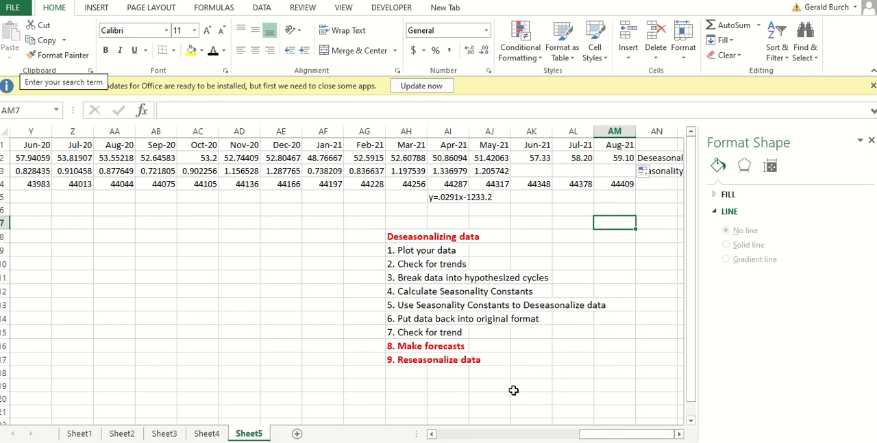
pyautogui.moveTo(113, 184)
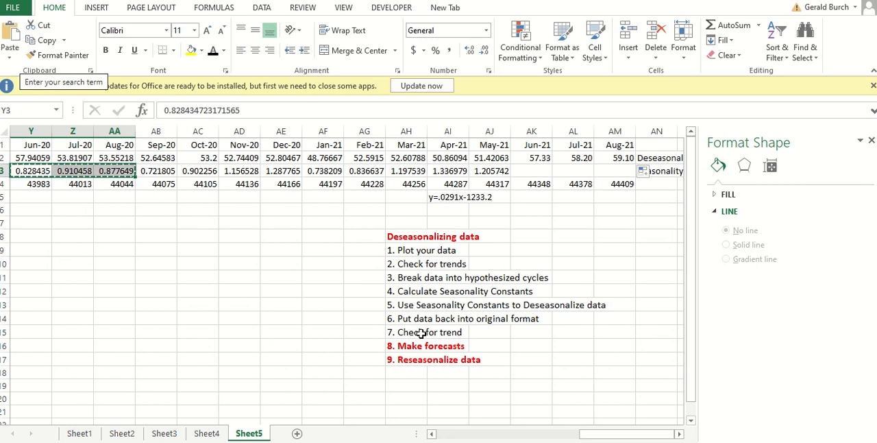
# - Place the Jun–Aug seasonality constants under AK3:AM3 and label row 6 'Seasonalized forecast'
pyautogui.click(532, 170)
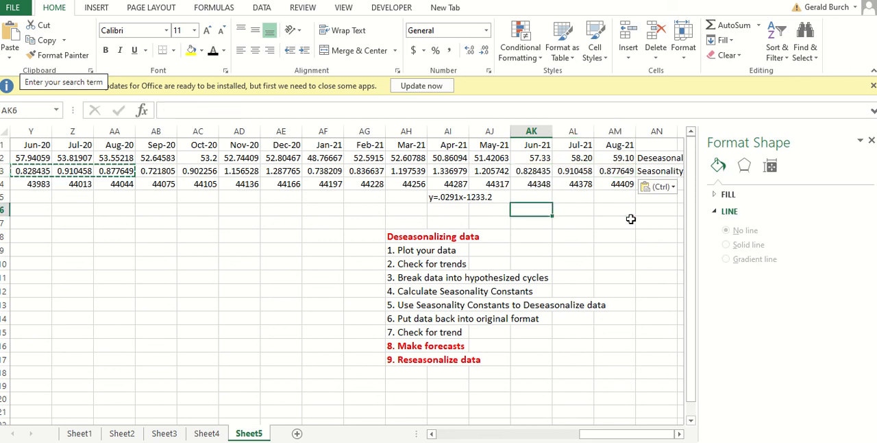
pyautogui.click(655, 209)
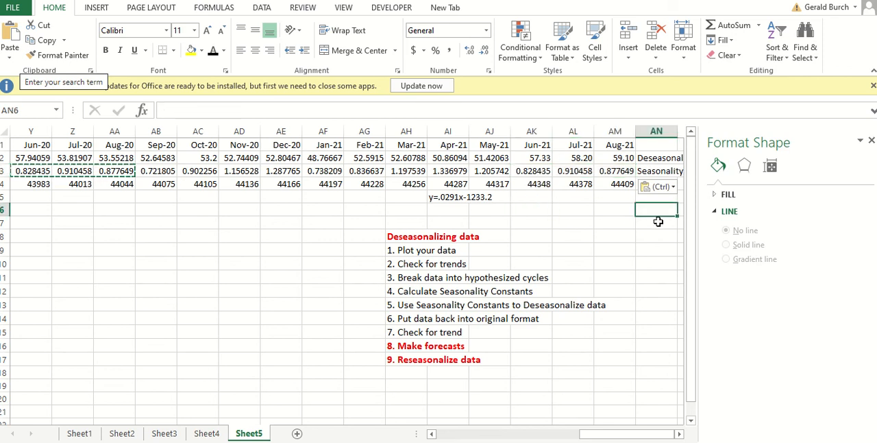
pyautogui.write('Seasona')
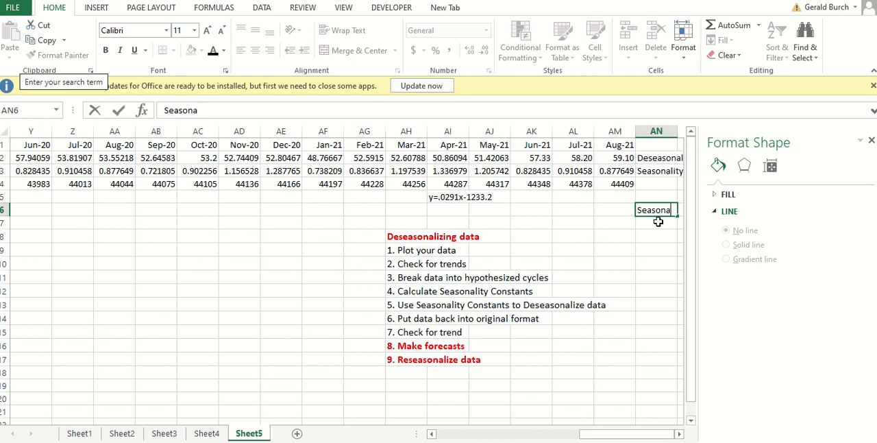
pyautogui.write('lized fore')
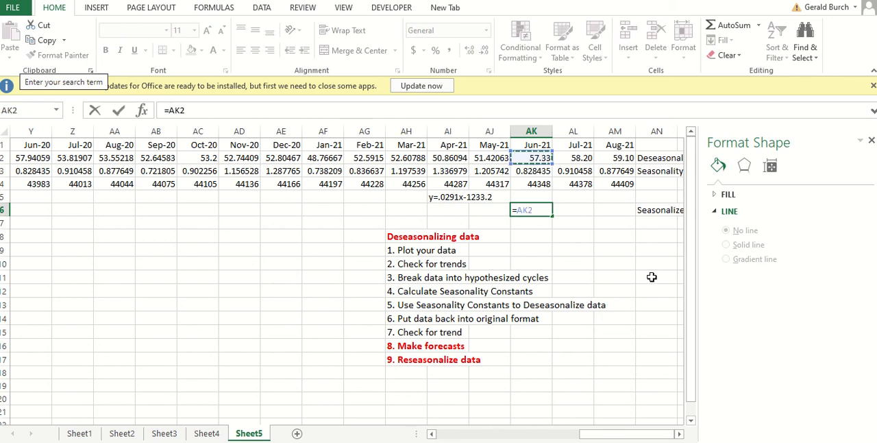
# - Multiply the Jun-21 forecast by its seasonality constant (=AK2*AK3) and fill across to Aug-21
pyautogui.write('*')
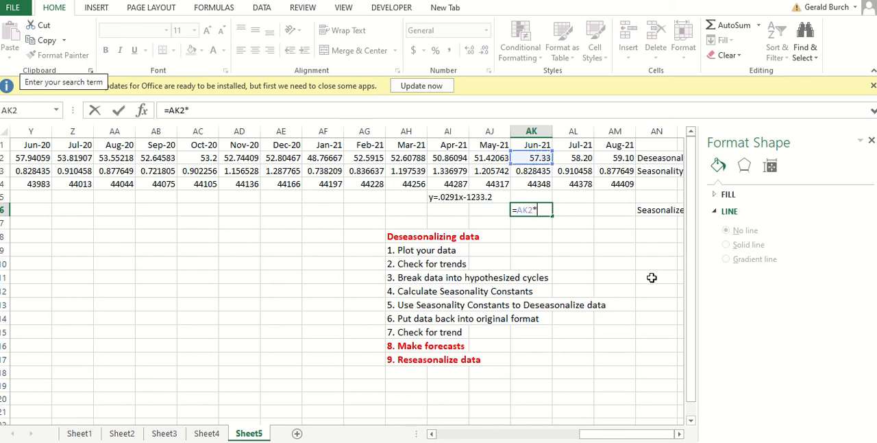
pyautogui.click(532, 170)
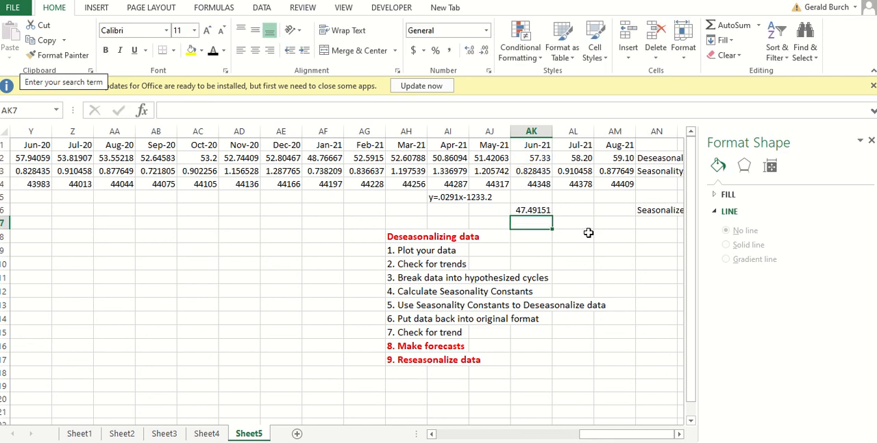
pyautogui.click(532, 210)
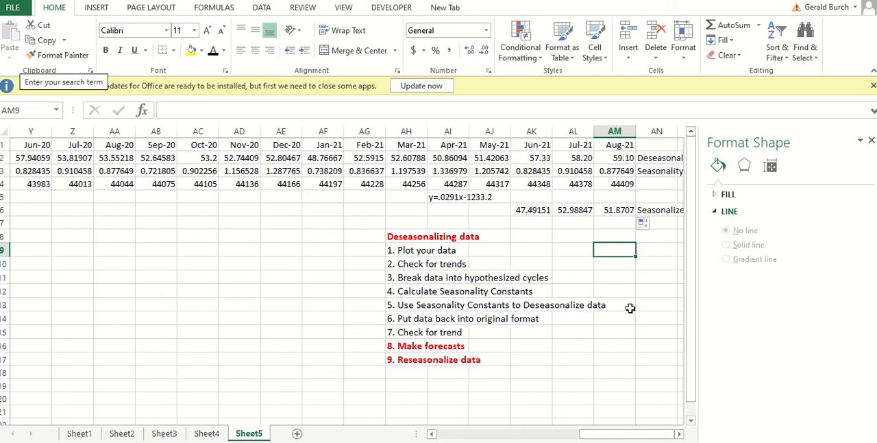
pyautogui.moveTo(551, 217)
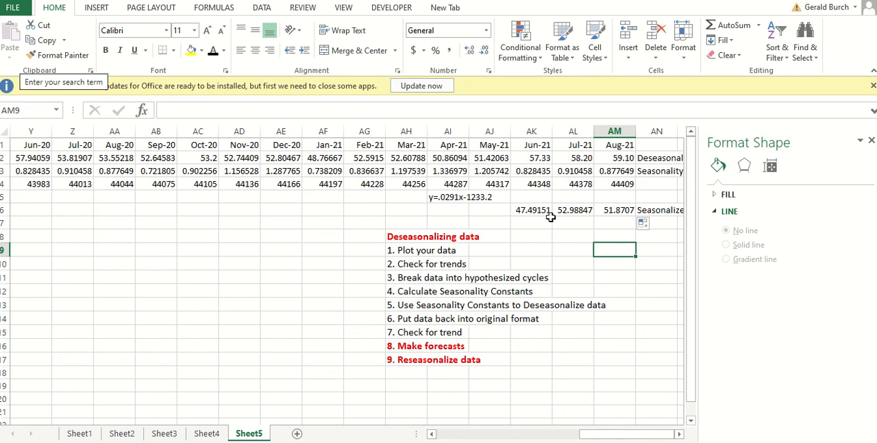
pyautogui.moveTo(538, 173)
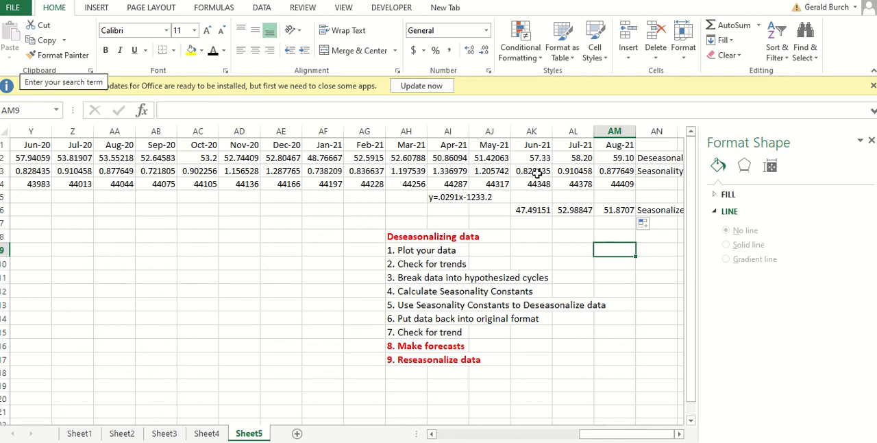
pyautogui.moveTo(629, 367)
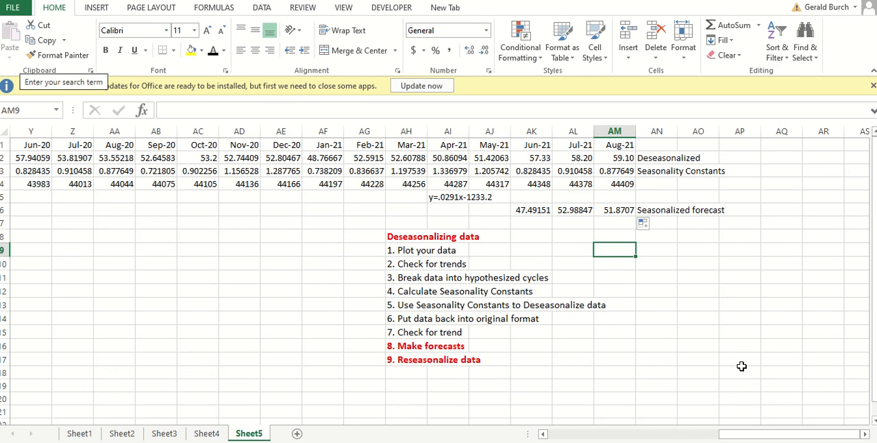
pyautogui.moveTo(667, 217)
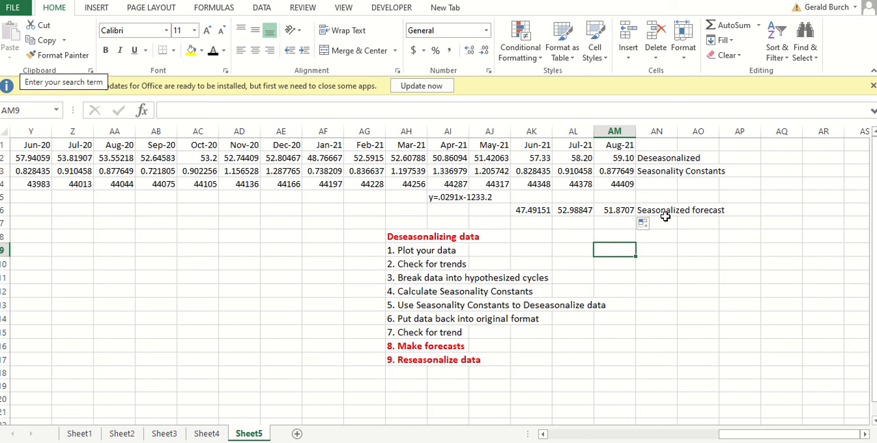